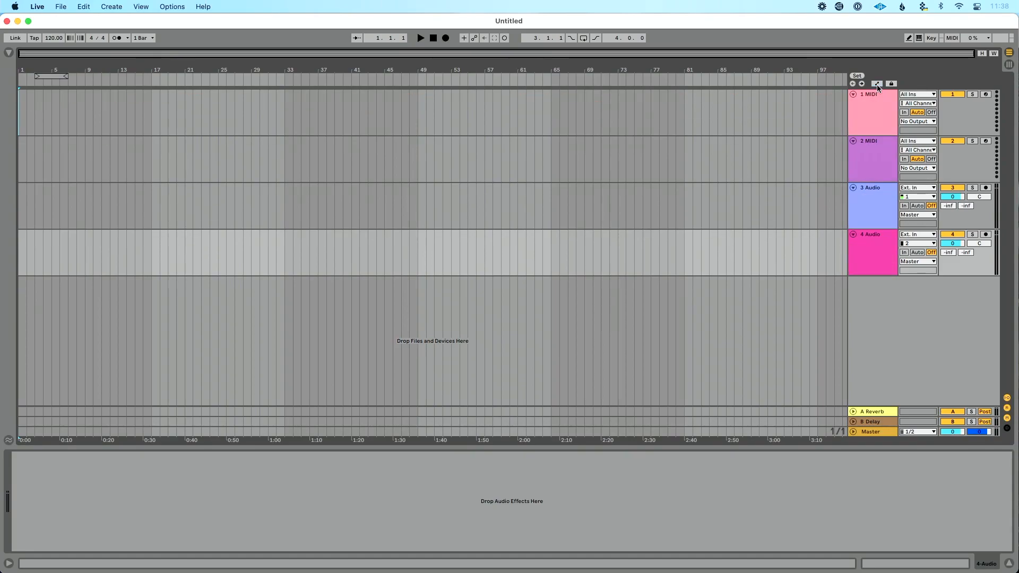
# - Show automation lanes on all arrangement tracks, track 1 displaying its Speaker On envelope
pyautogui.click(877, 83)
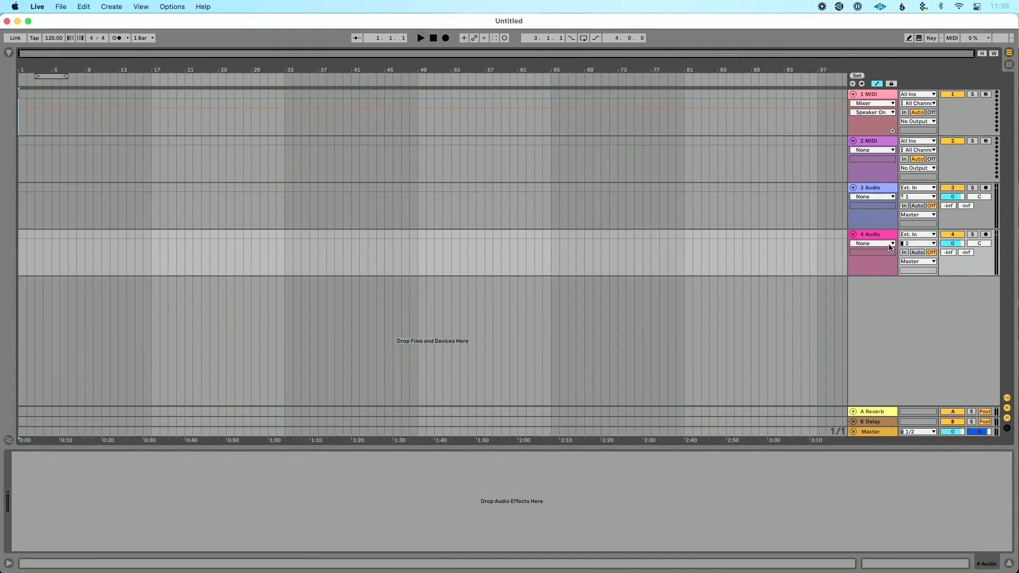
# - Target track 4's automation lane at the Mixer's Track Volume parameter
pyautogui.click(872, 243)
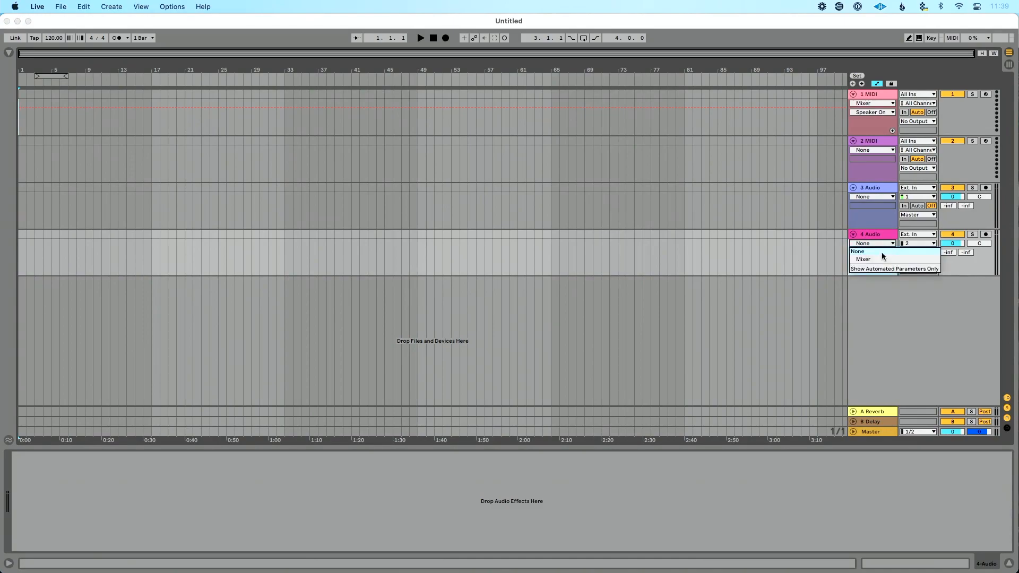
pyautogui.moveTo(878, 259)
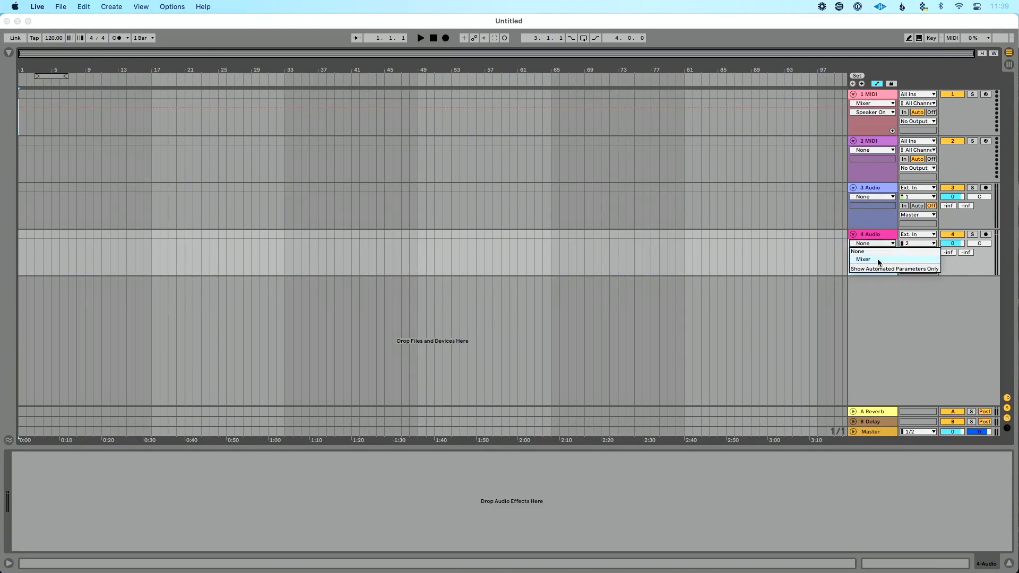
pyautogui.click(863, 259)
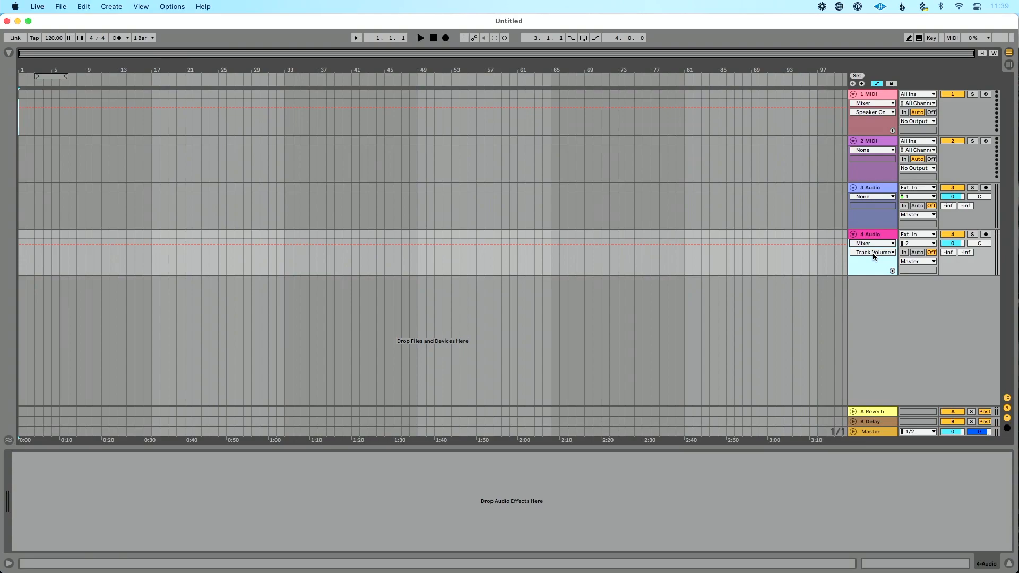
pyautogui.click(872, 252)
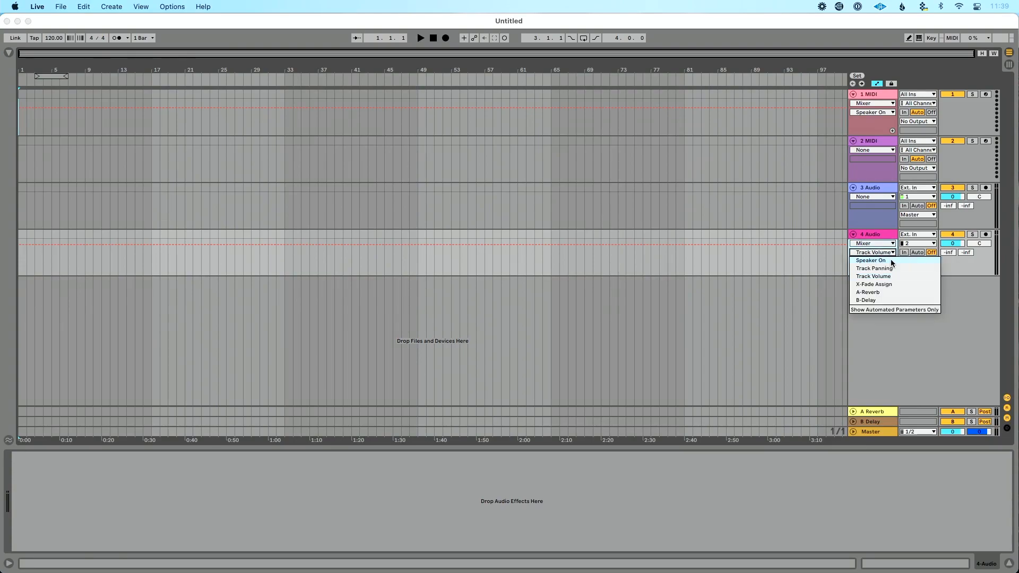
pyautogui.moveTo(902, 269)
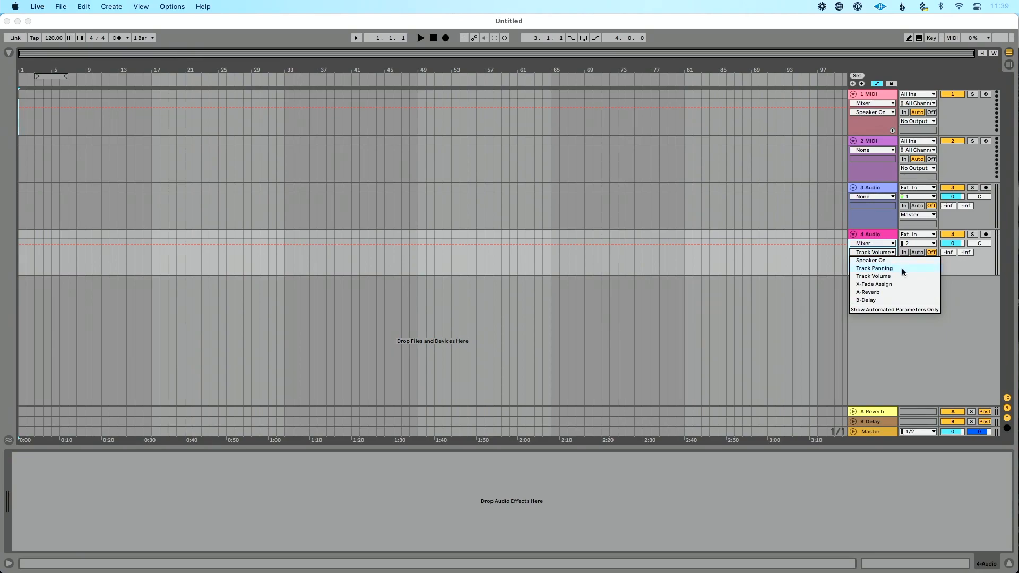
pyautogui.moveTo(873, 276)
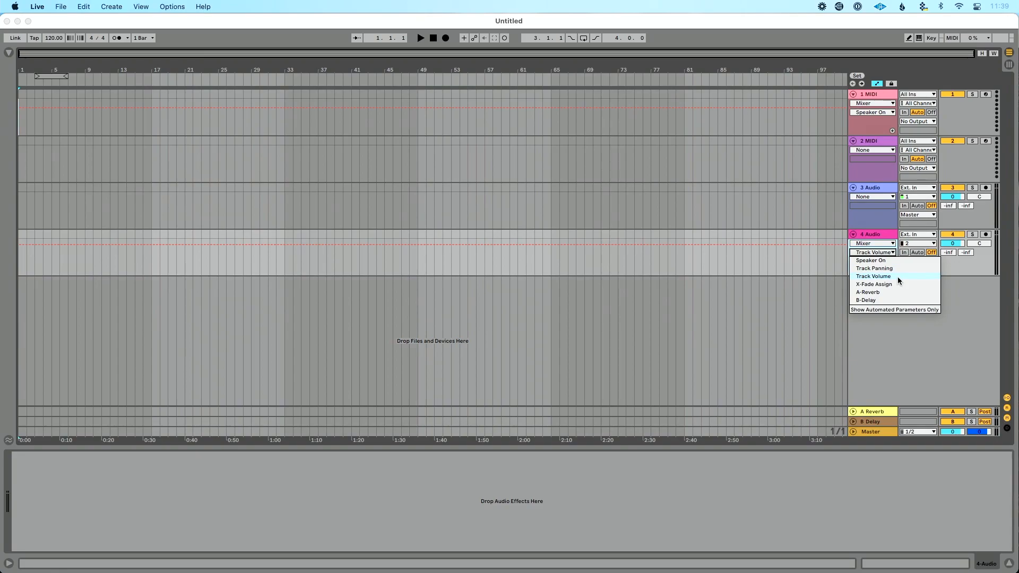
pyautogui.moveTo(899, 284)
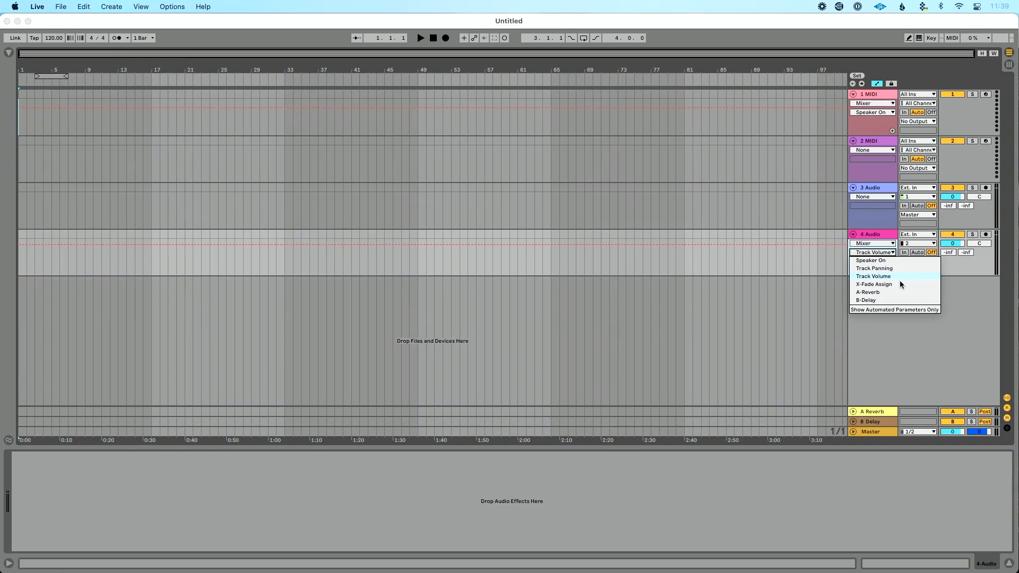
pyautogui.moveTo(901, 285)
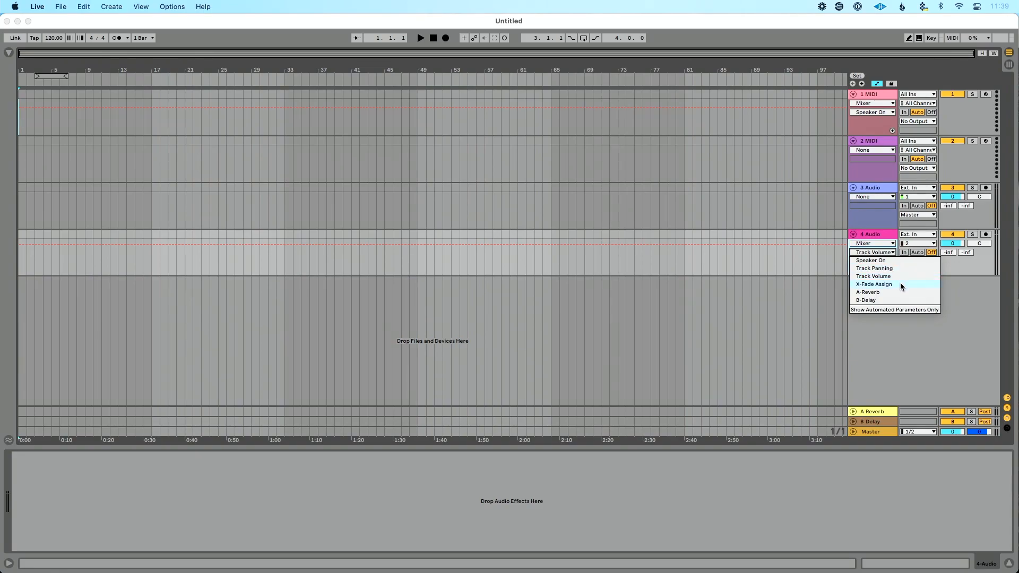
pyautogui.moveTo(900, 292)
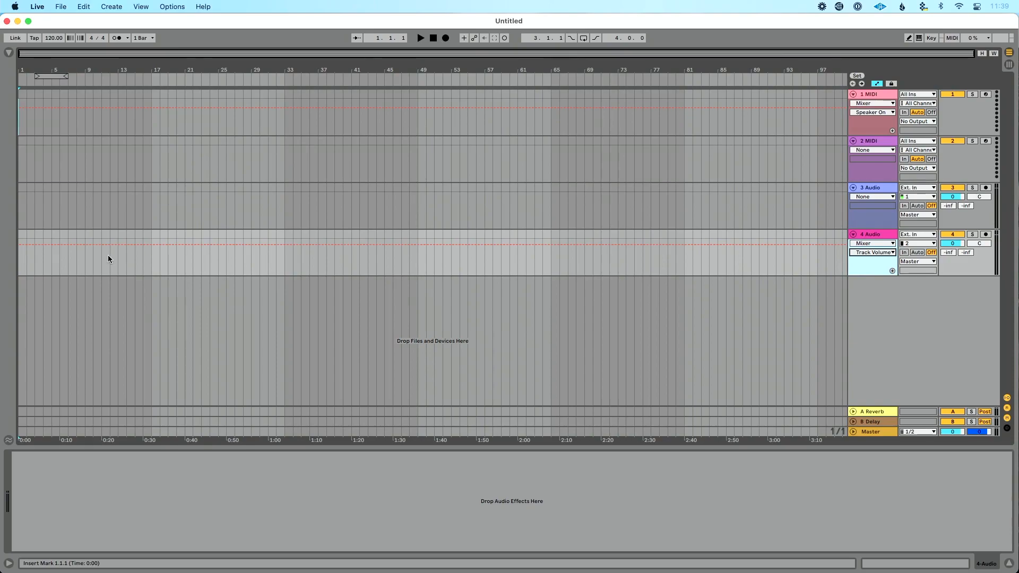
pyautogui.moveTo(62, 261)
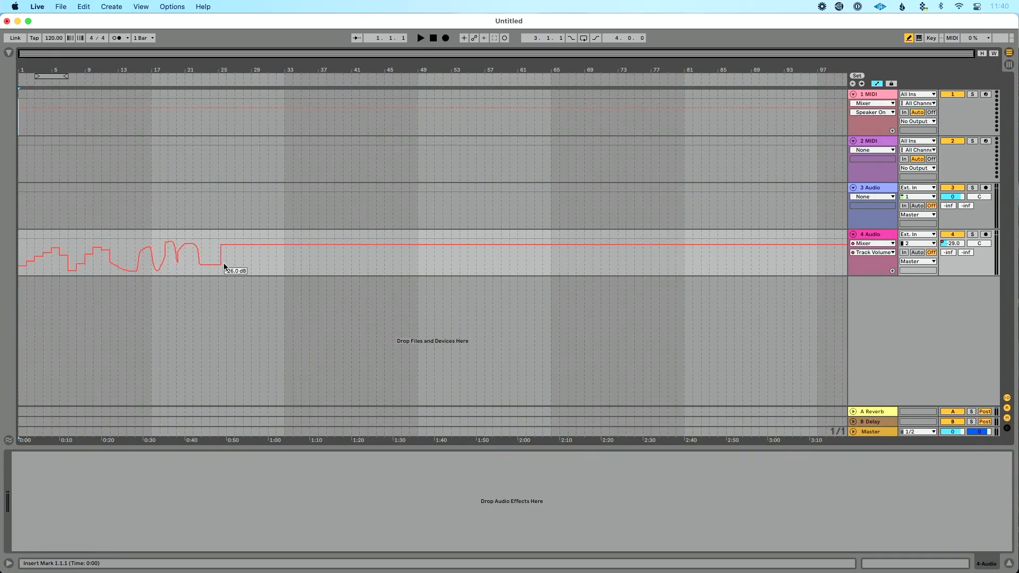
pyautogui.moveTo(224, 247); pyautogui.dragTo(257, 247)
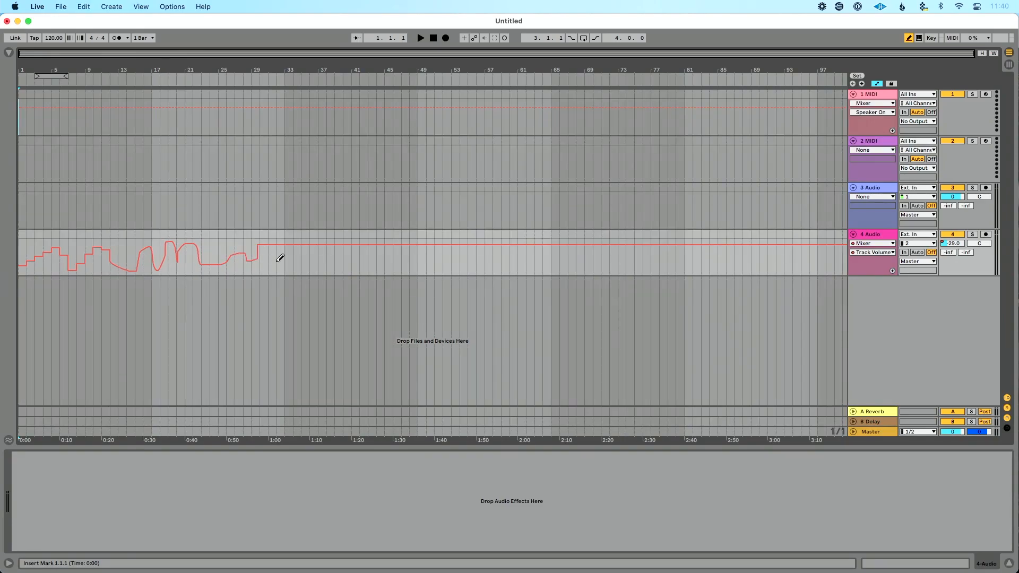
pyautogui.rightClick(275, 253)
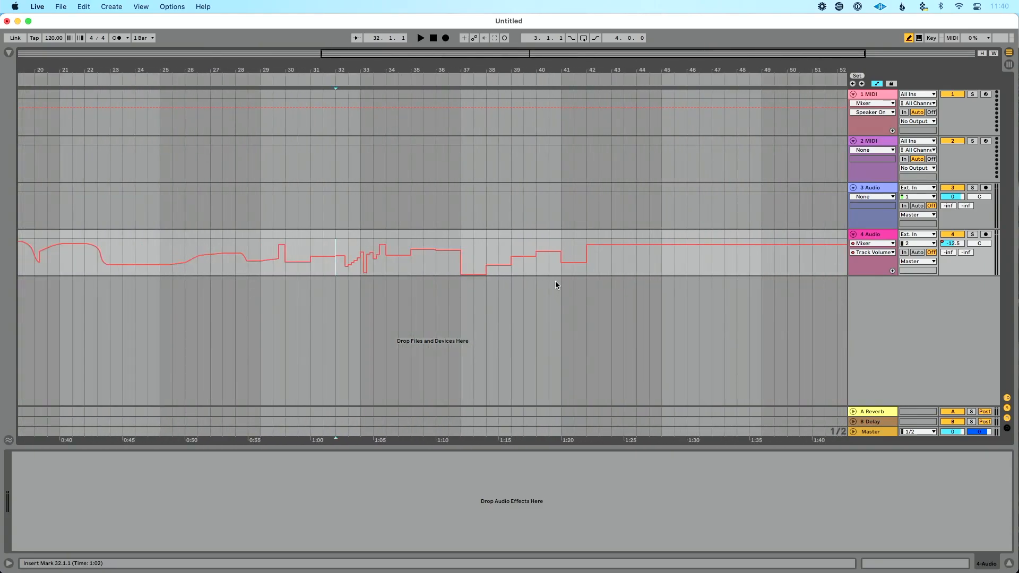
pyautogui.moveTo(609, 251)
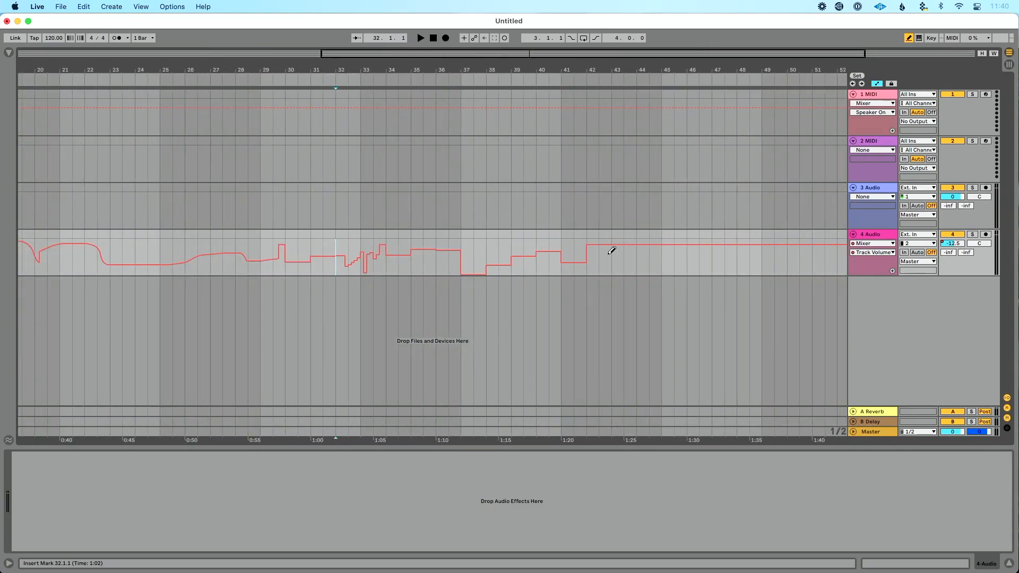
pyautogui.rightClick(609, 250)
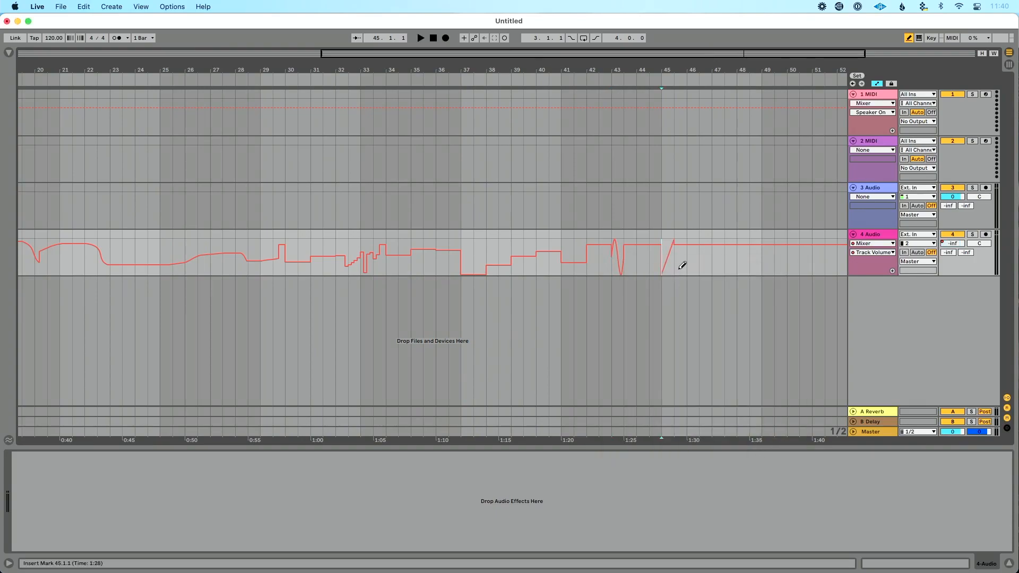
pyautogui.moveTo(681, 248)
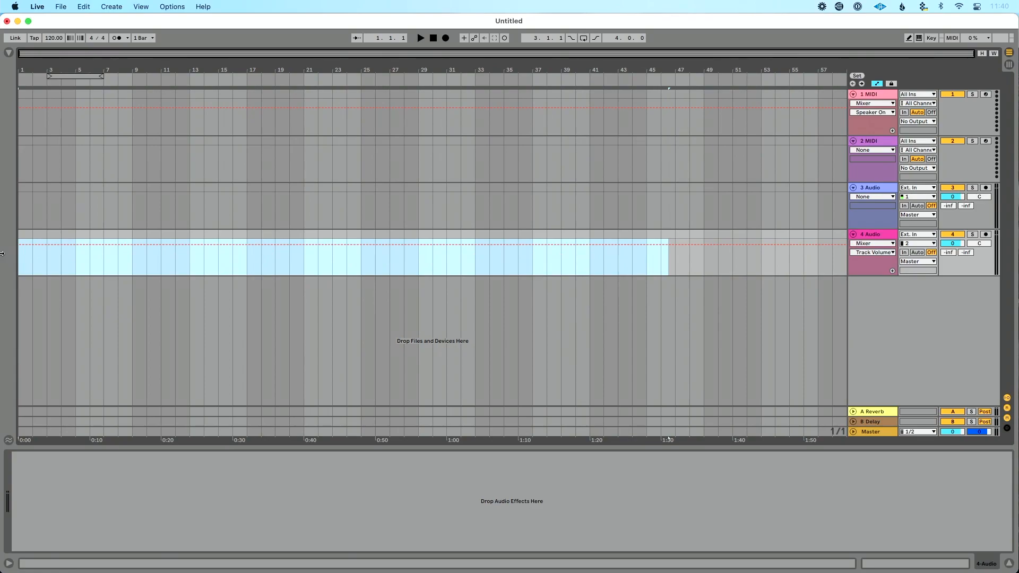
pyautogui.rightClick(201, 259)
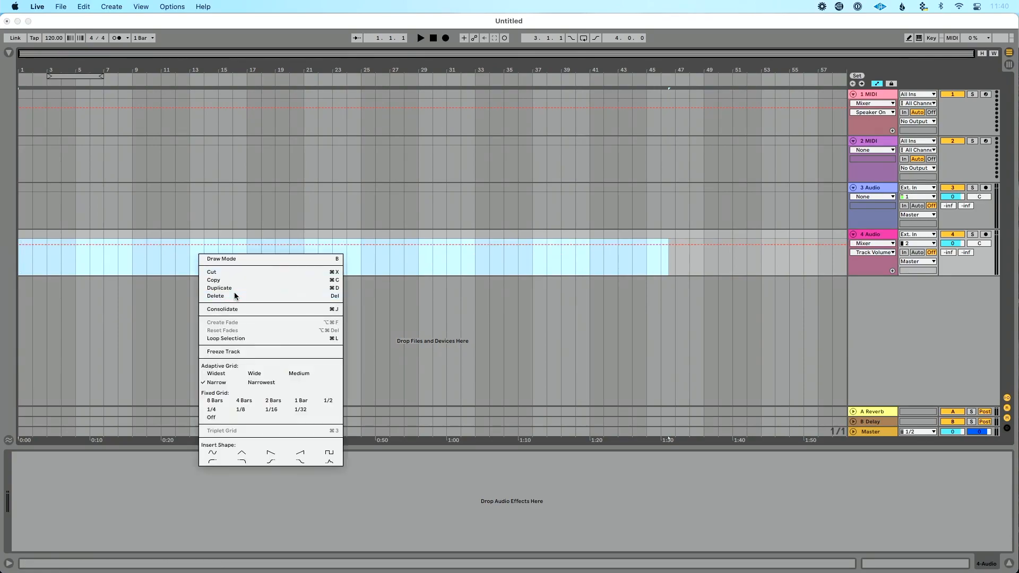
pyautogui.moveTo(265, 303)
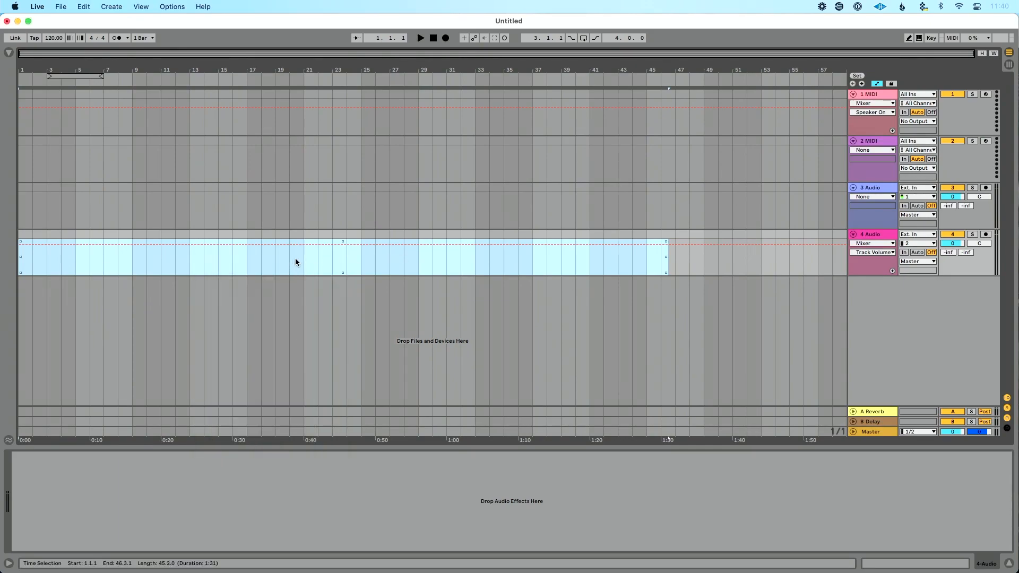
pyautogui.click(317, 260)
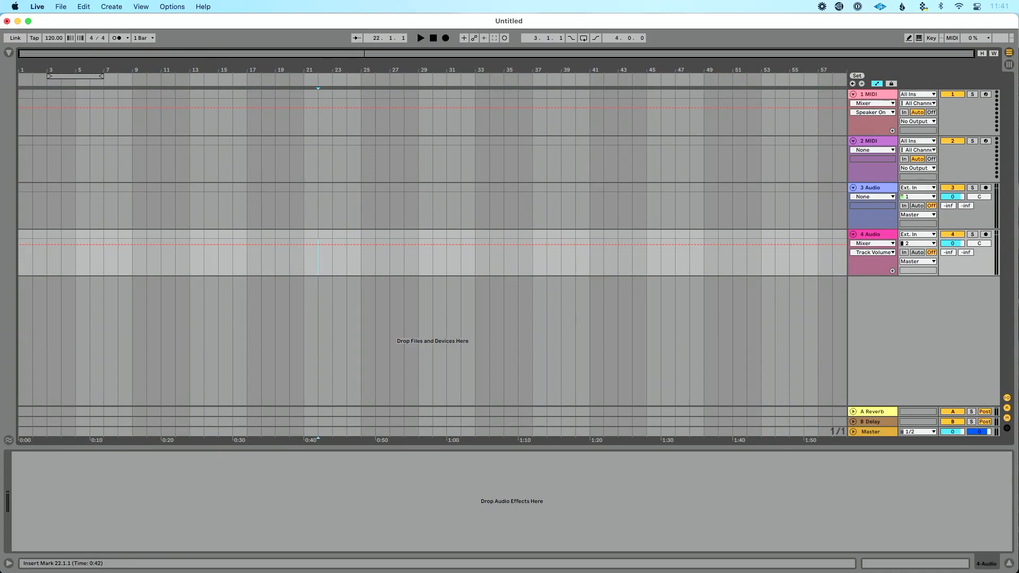
pyautogui.moveTo(19, 255); pyautogui.dragTo(302, 255)
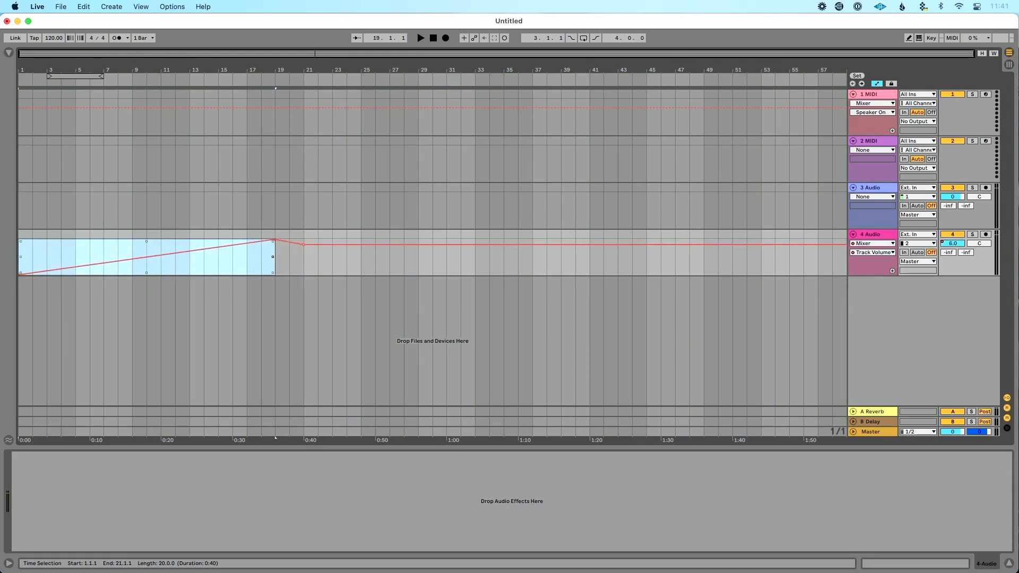
pyautogui.moveTo(274, 242); pyautogui.dragTo(317, 242)
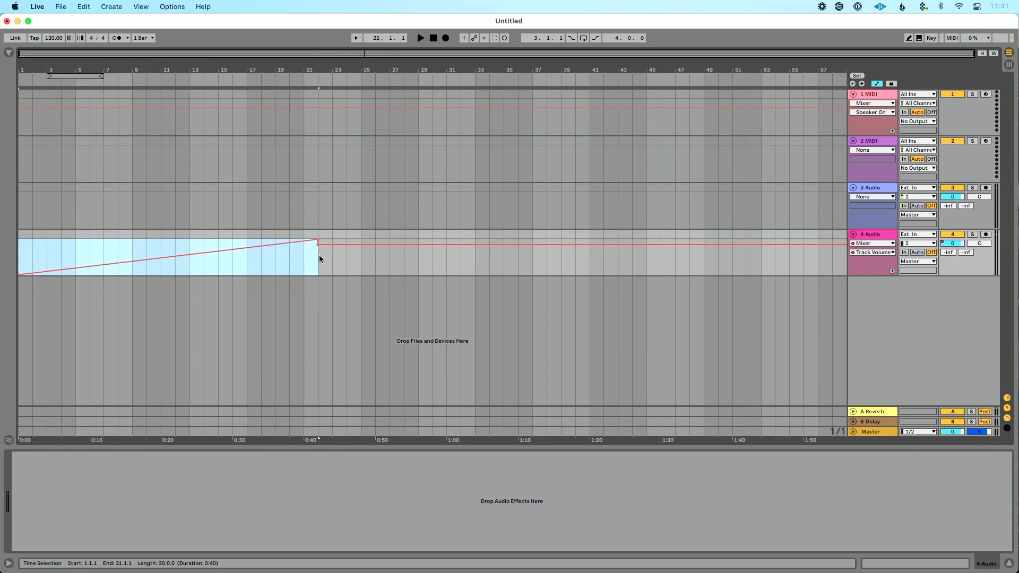
pyautogui.moveTo(317, 242); pyautogui.dragTo(289, 242)
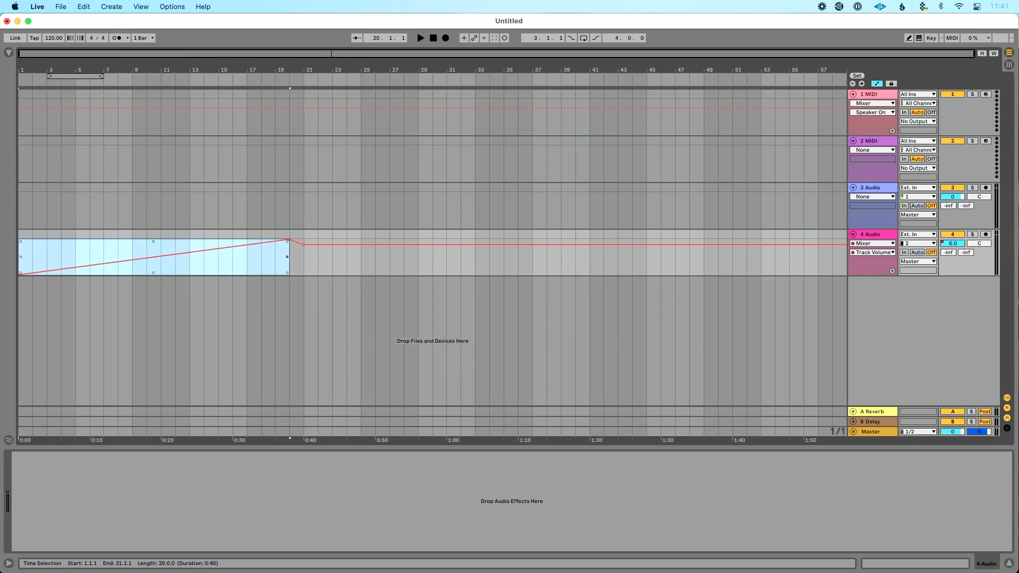
pyautogui.moveTo(289, 242); pyautogui.dragTo(230, 241)
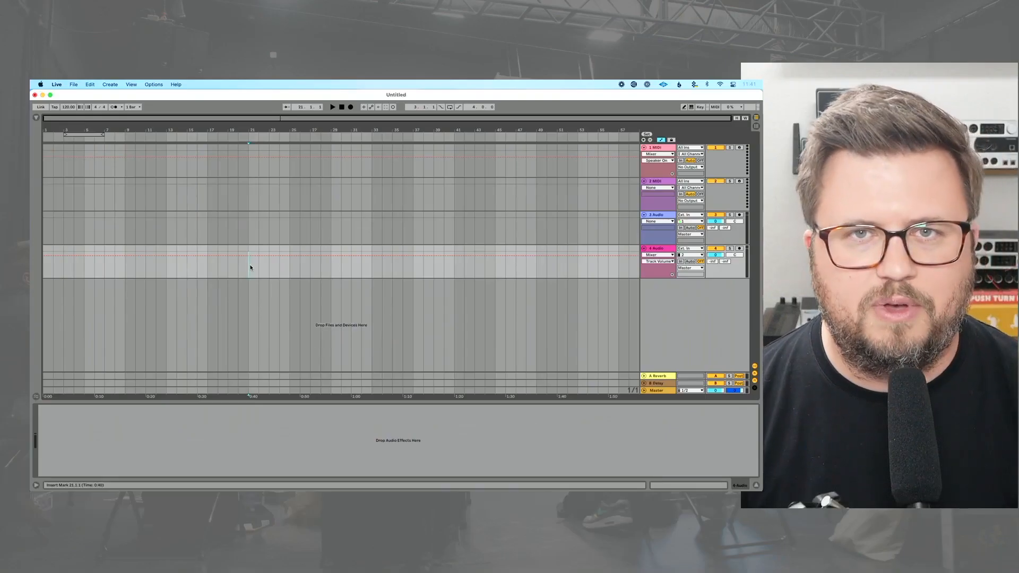
# - Shape track 4's volume lane into a curved fade-in from silence at bar 1 to around bar 21
pyautogui.rightClick(251, 267)
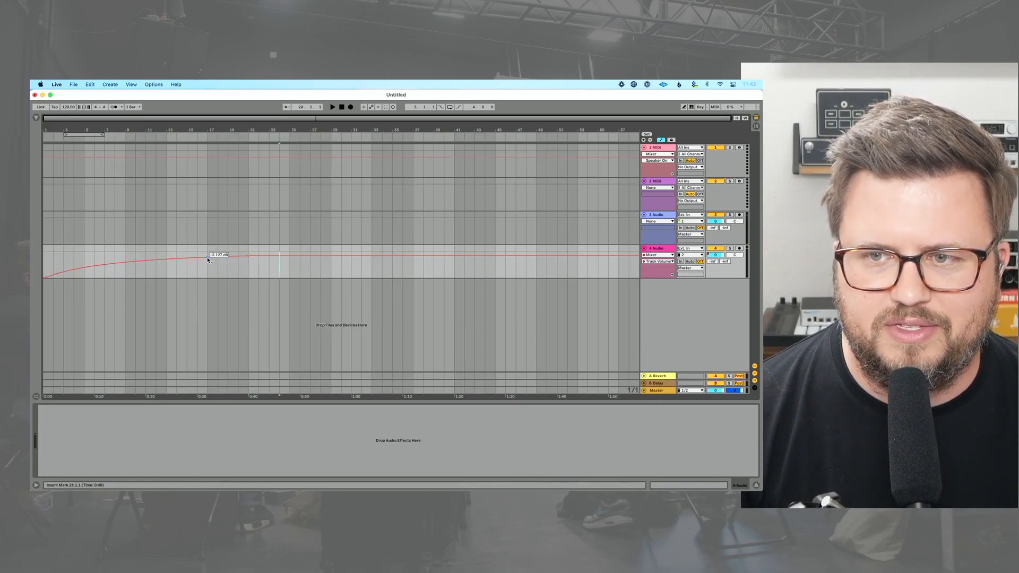
pyautogui.click(49, 94)
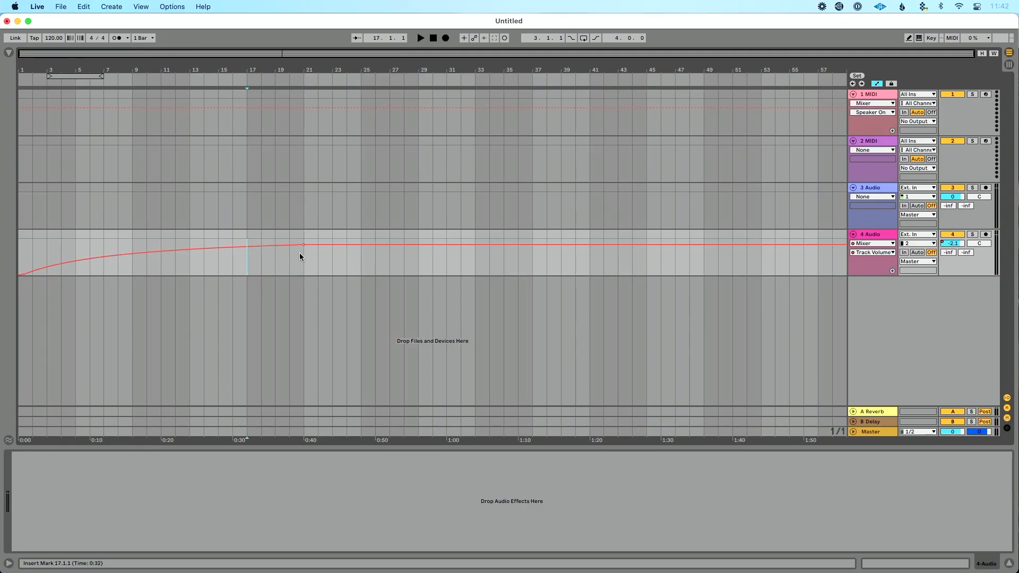
# - Clear track 4's recorded volume envelope, leaving a flat line at 0.0 dB
pyautogui.click(304, 253)
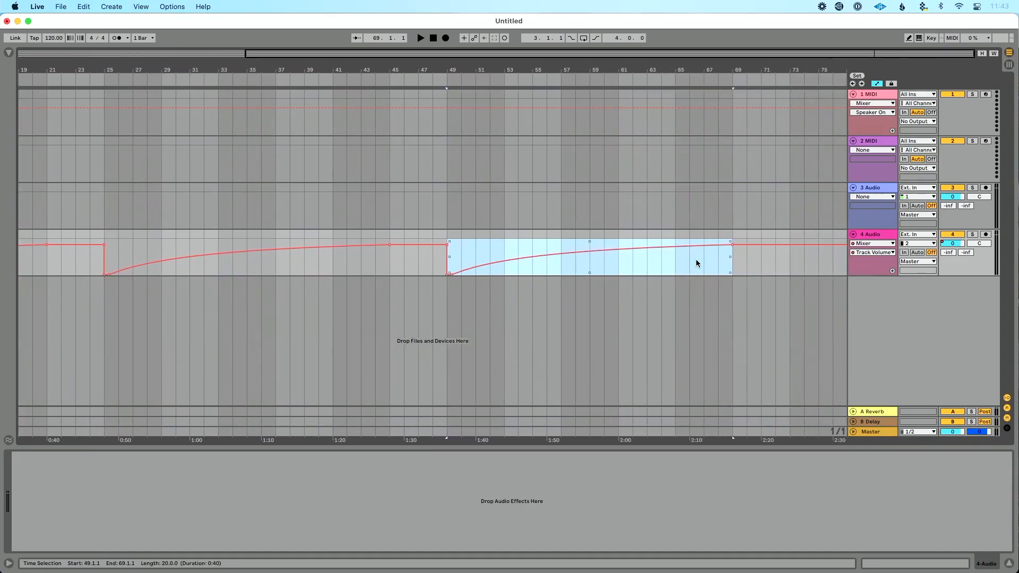
pyautogui.hscroll(3)
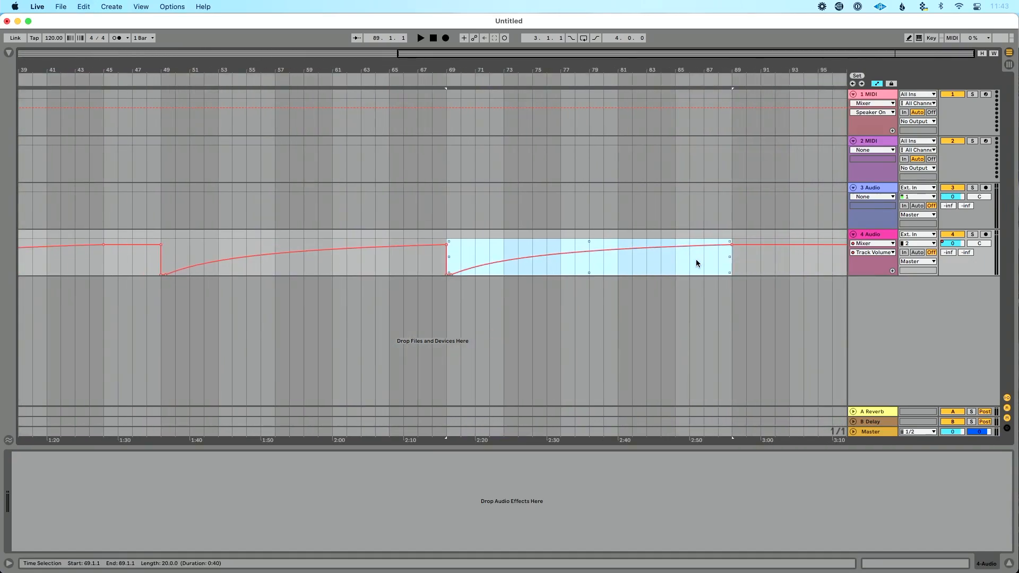
pyautogui.rightClick(697, 263)
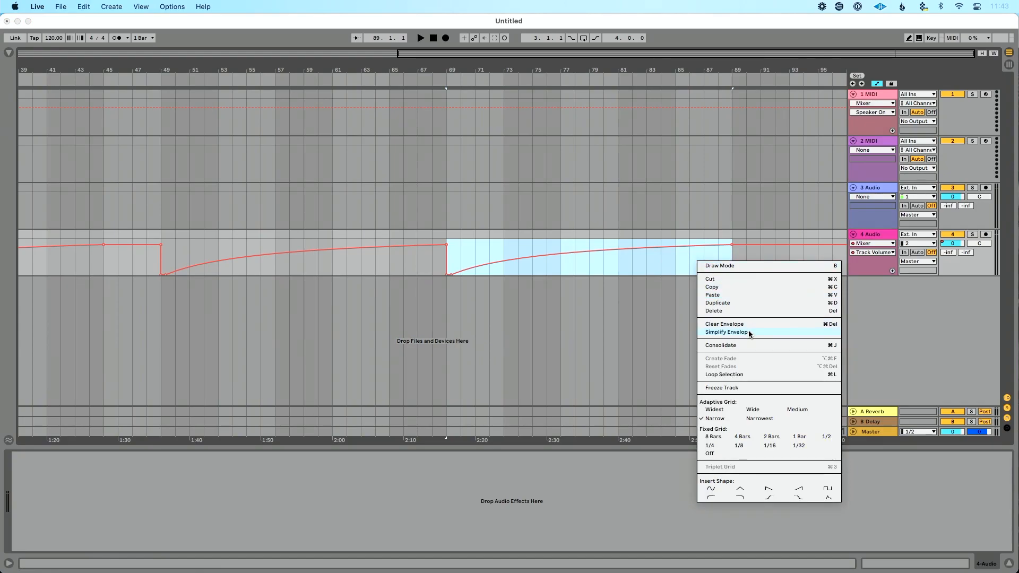
pyautogui.click(726, 331)
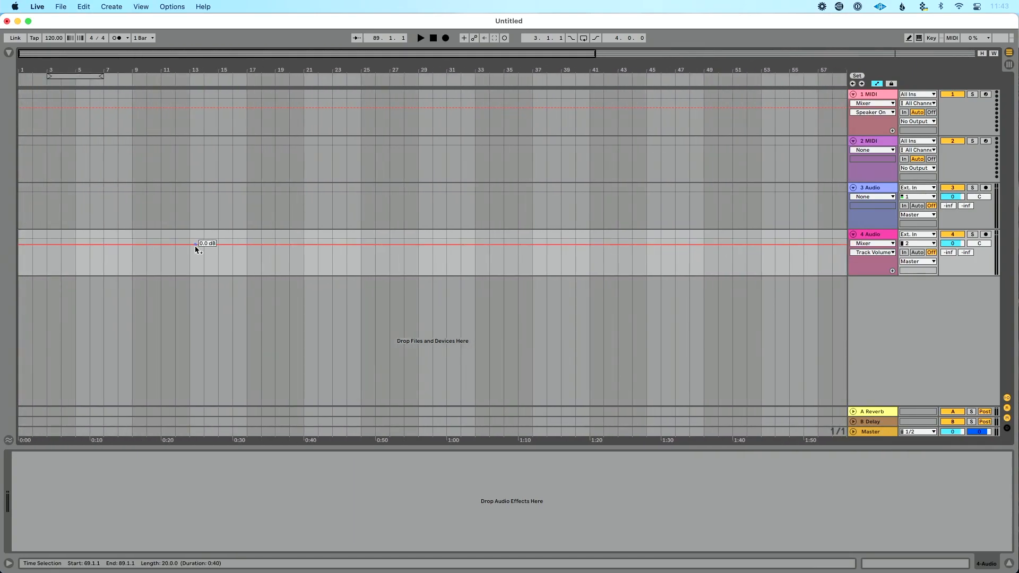
# - Insert a straight volume ramp across bars 1–21 on track 4 and give it its own lane
pyautogui.moveTo(19, 253); pyautogui.dragTo(174, 253)
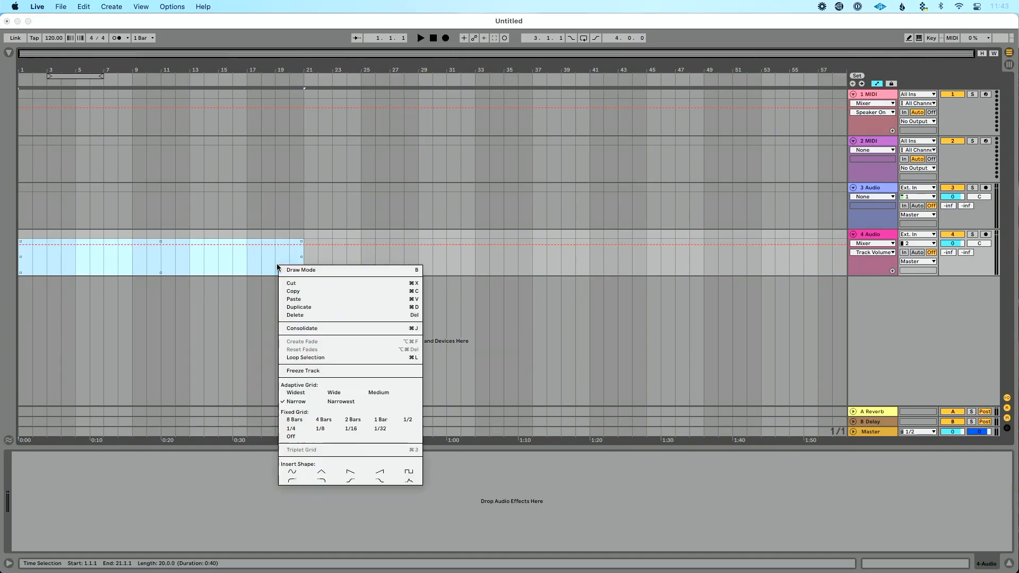
pyautogui.click(302, 341)
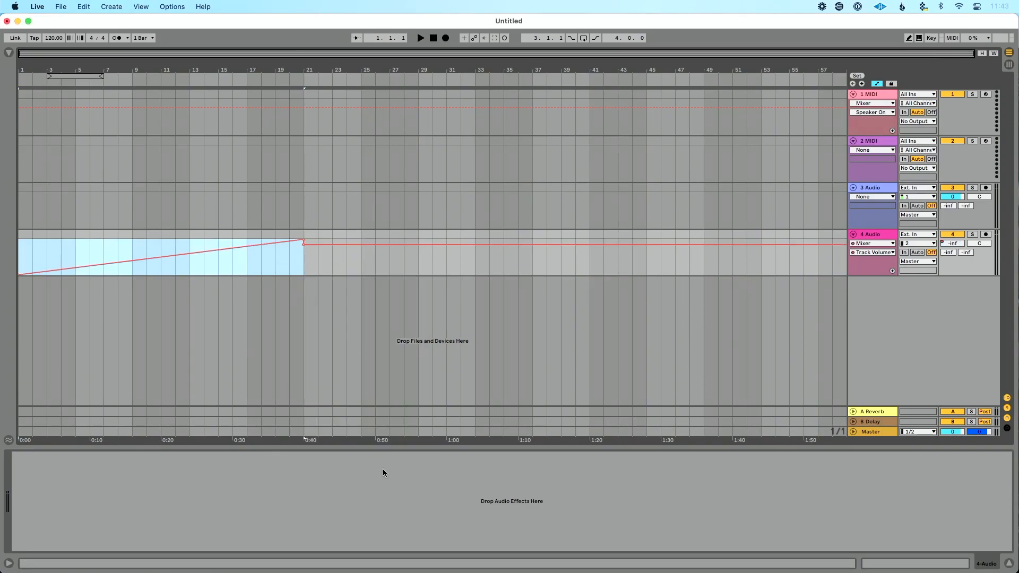
pyautogui.click(332, 302)
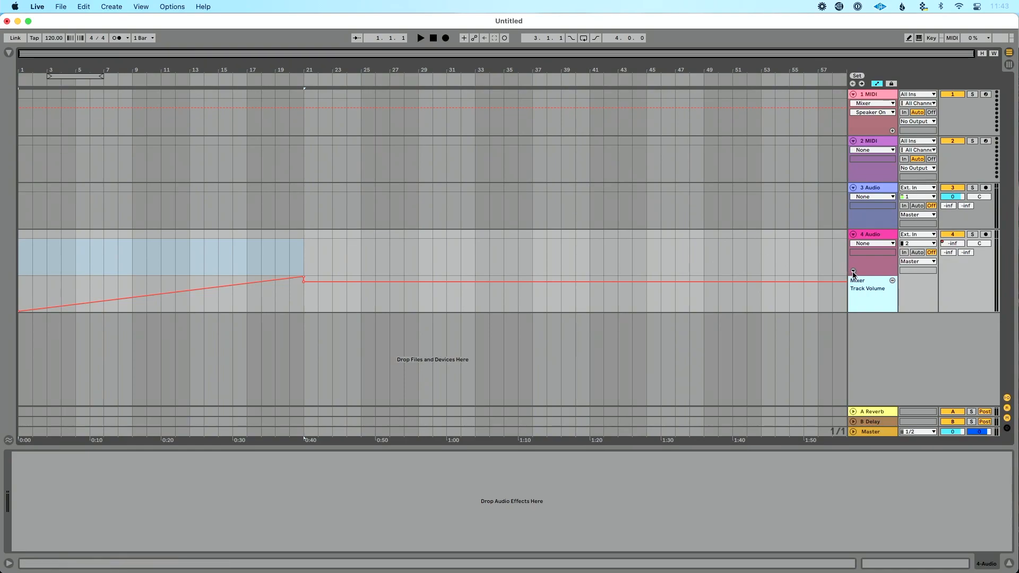
# - Toggle track 4's automation lane and list the devices available to automate
pyautogui.click(602, 254)
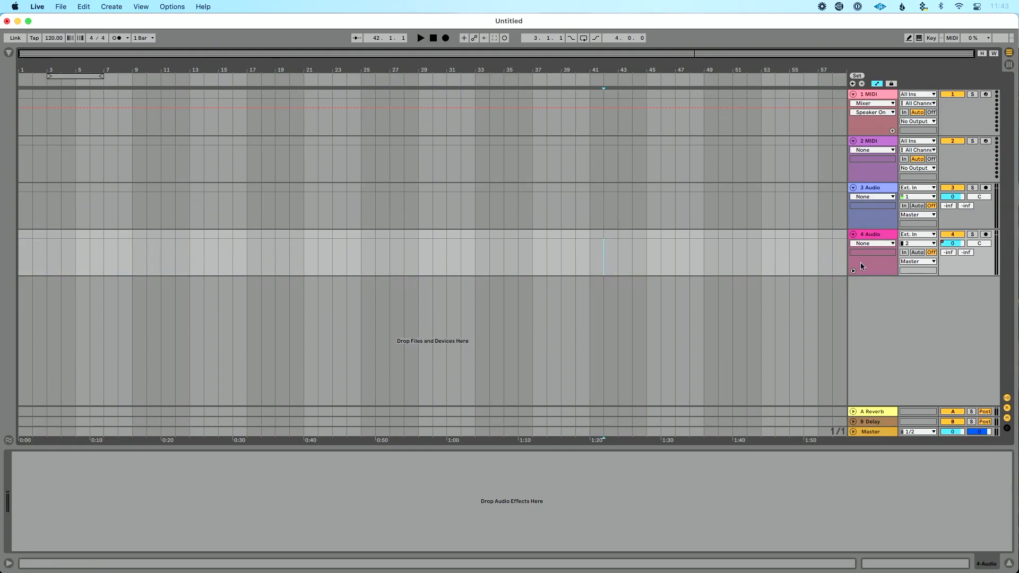
pyautogui.moveTo(854, 273)
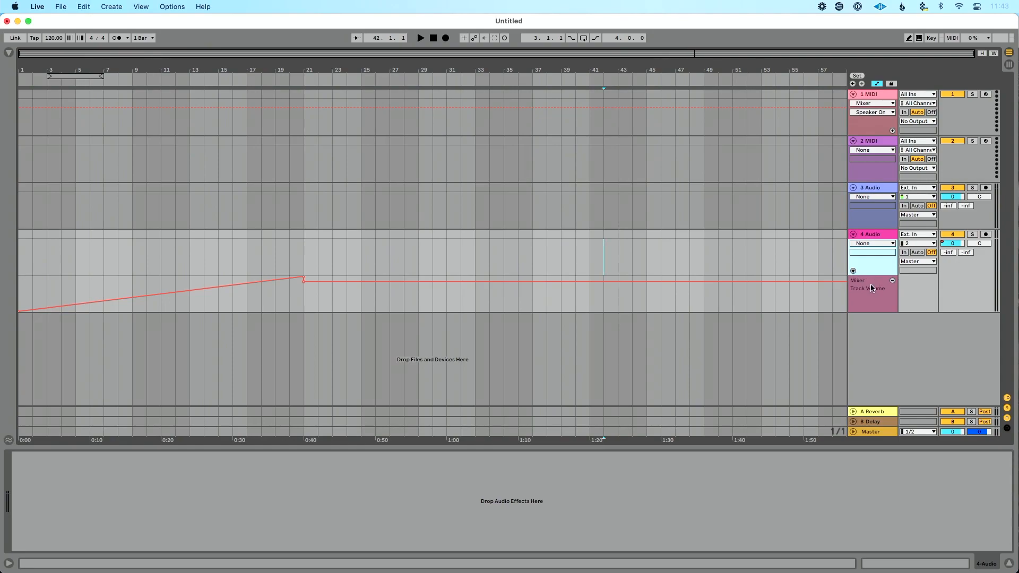
pyautogui.click(871, 243)
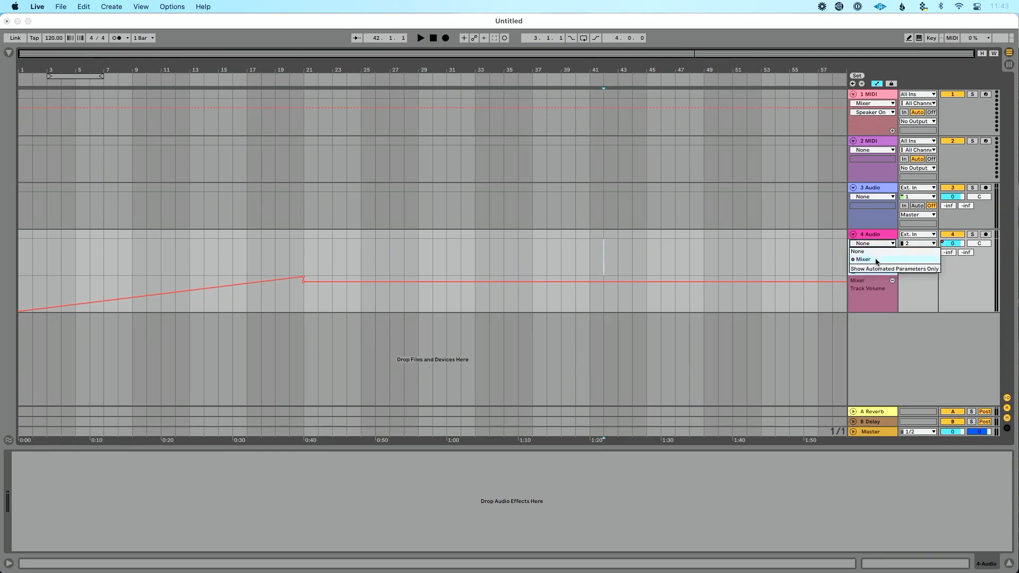
# - Add a Mixer Track Panning lane to track 4 with a slope over bars 1–21, then show the Browser
pyautogui.click(862, 259)
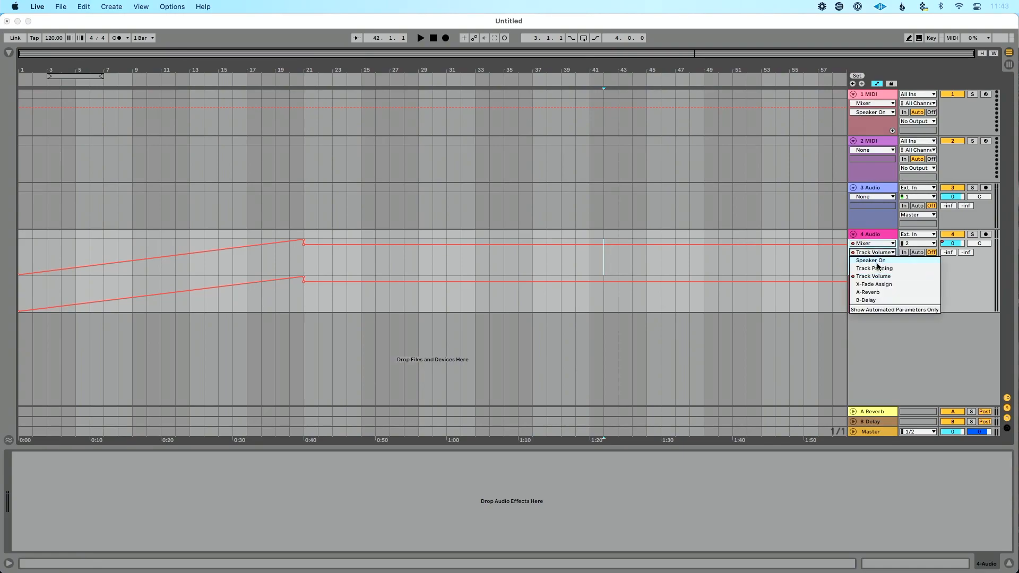
pyautogui.click(873, 267)
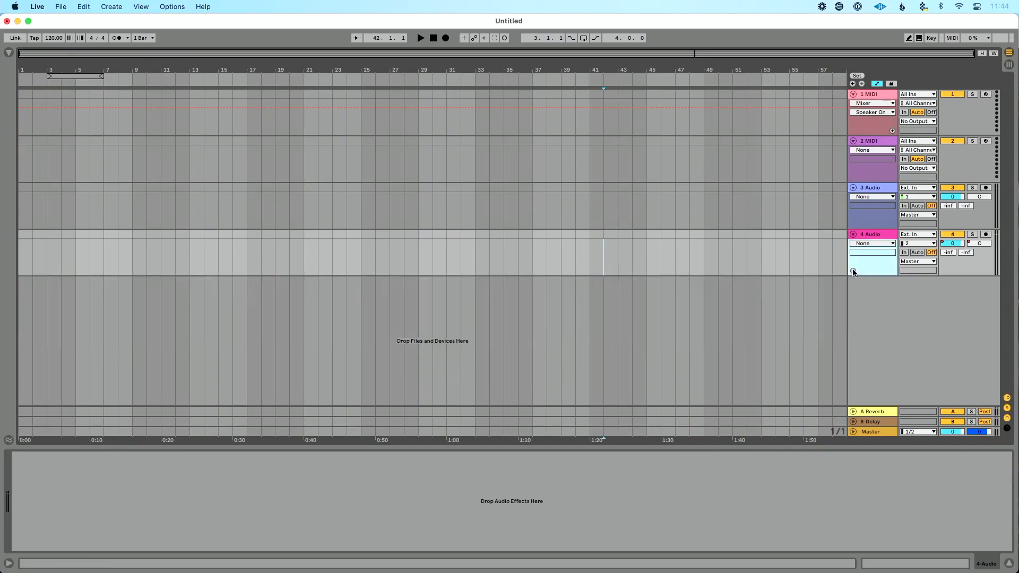
pyautogui.click(854, 272)
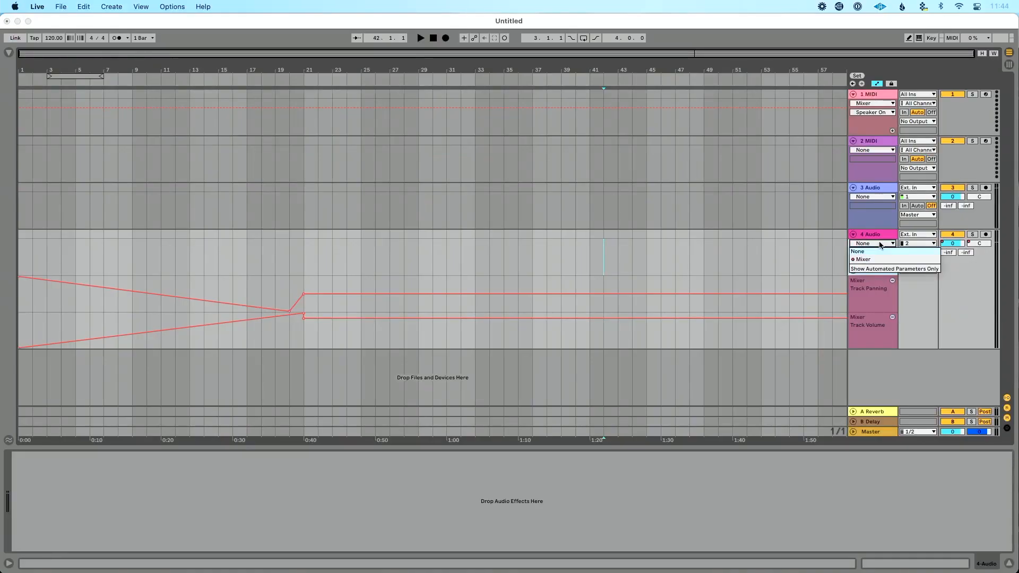
pyautogui.moveTo(885, 257)
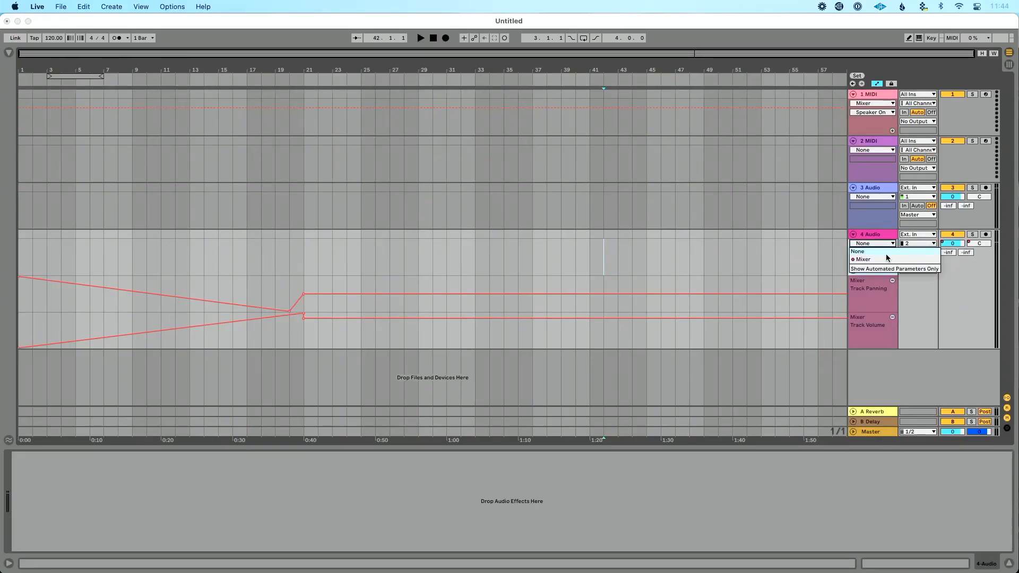
pyautogui.click(8, 54)
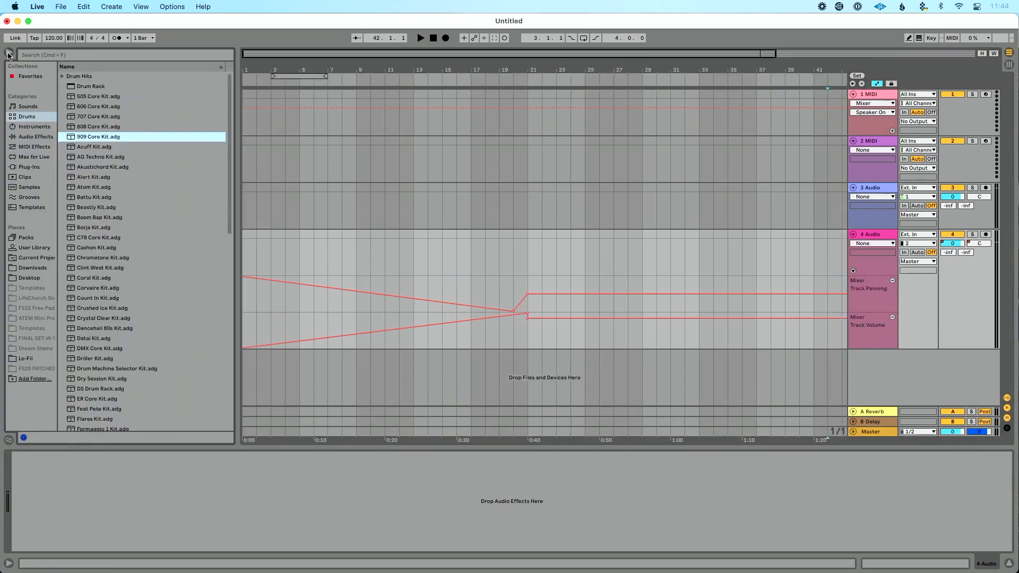
# - Load an Auto Filter audio effect on track 4 and target its Resonance for automation
pyautogui.click(36, 137)
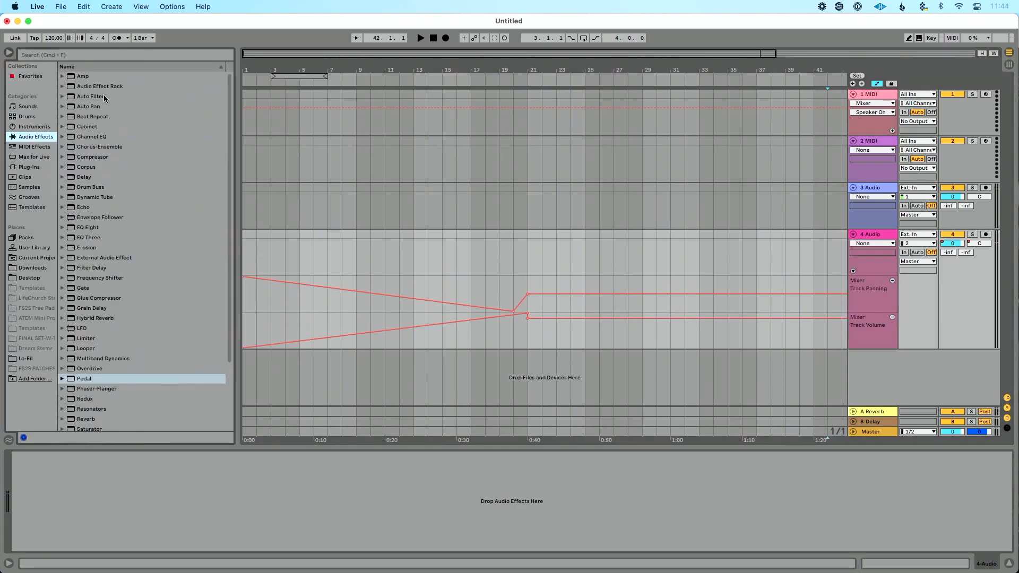
pyautogui.click(89, 95)
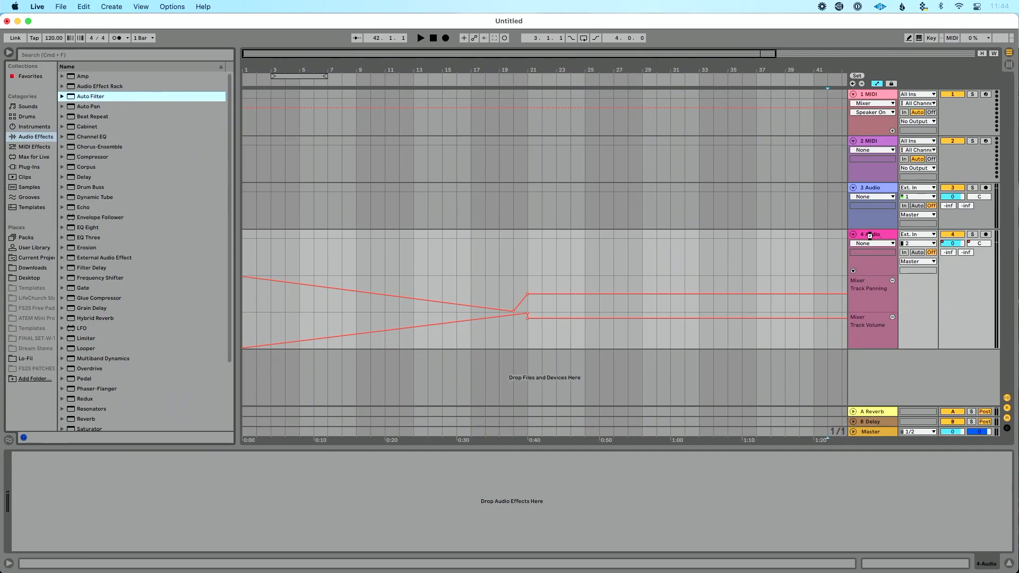
pyautogui.click(872, 243)
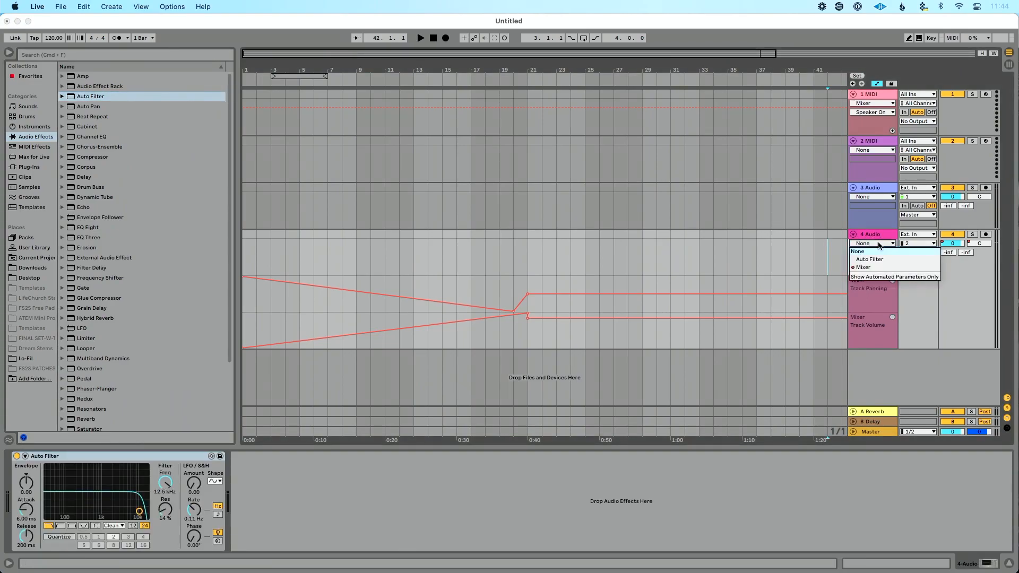
pyautogui.click(869, 259)
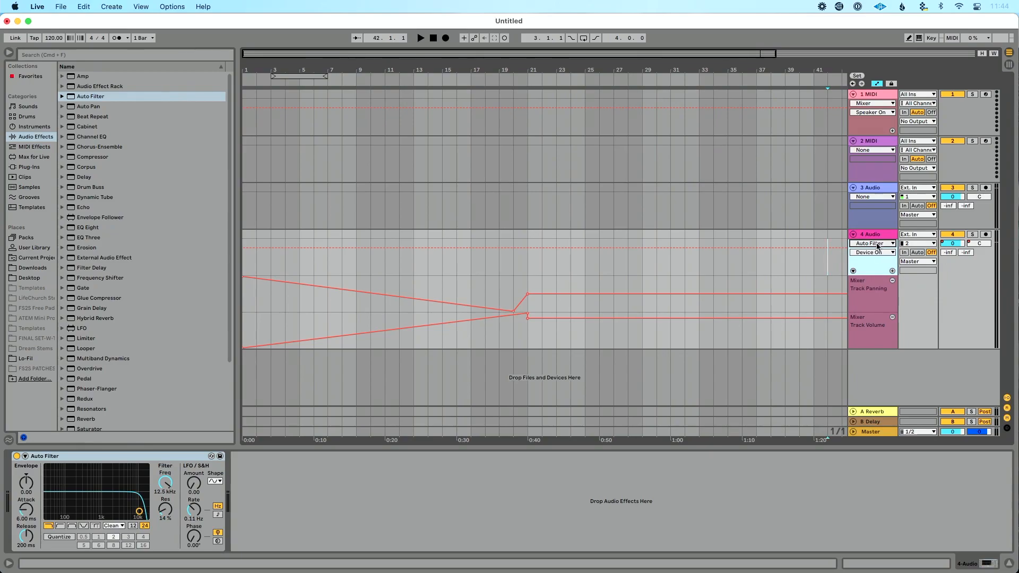
pyautogui.click(872, 252)
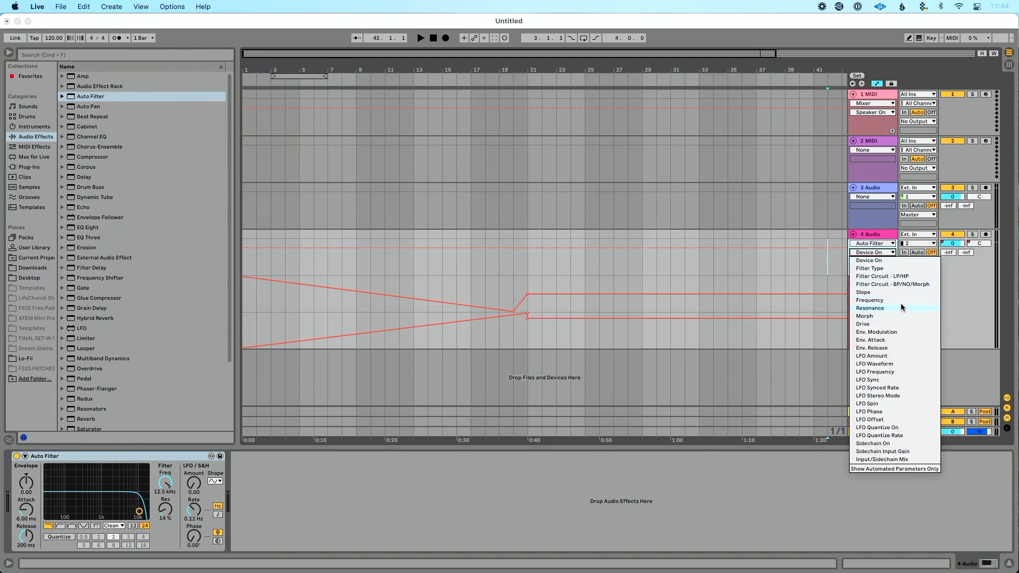
pyautogui.click(869, 299)
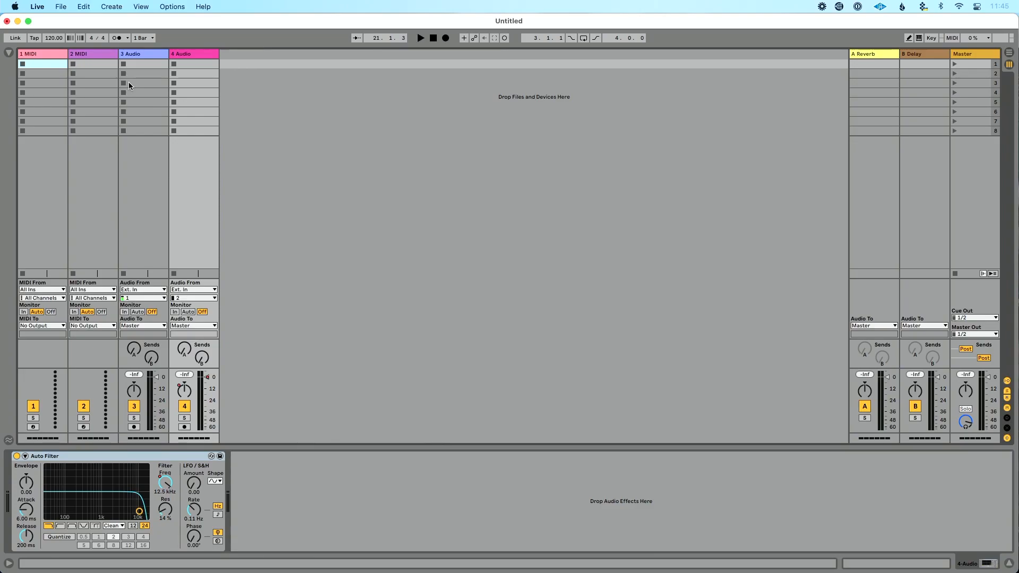
# - Load the Wavetable instrument from Browser > Instruments onto the first MIDI track, creating clip 1-Wavetable 1
pyautogui.doubleClick(42, 64)
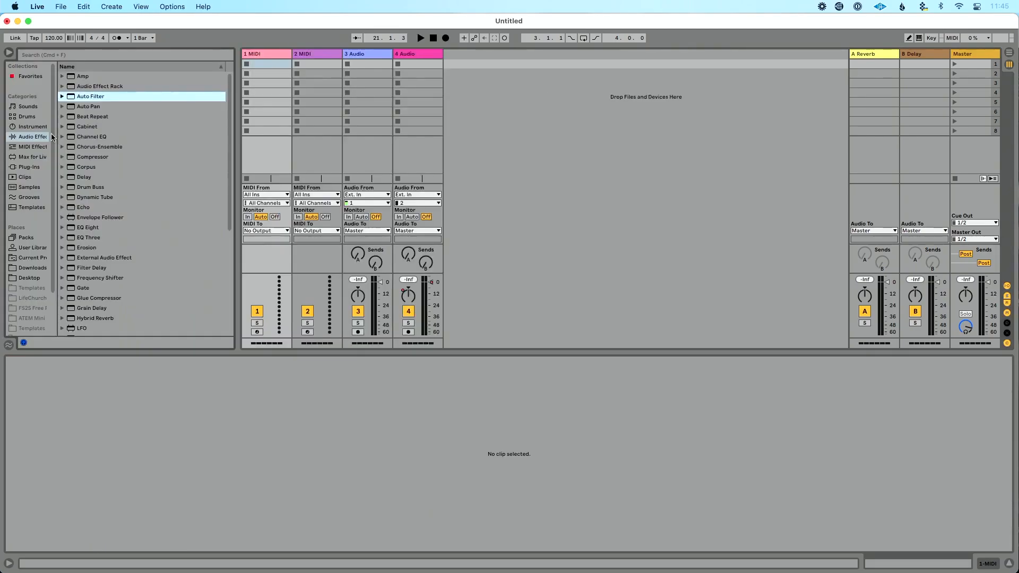
pyautogui.click(32, 127)
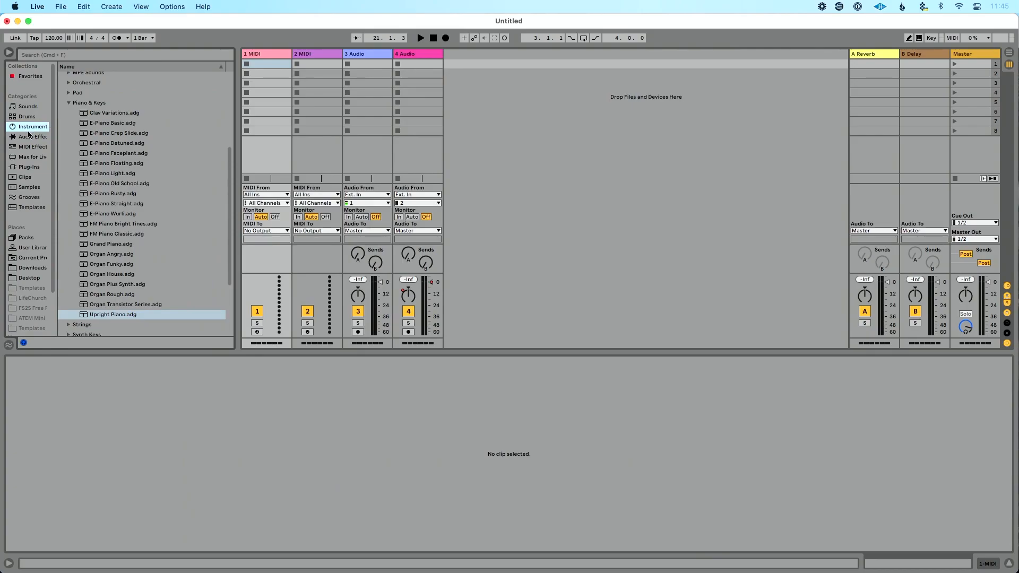
pyautogui.click(32, 126)
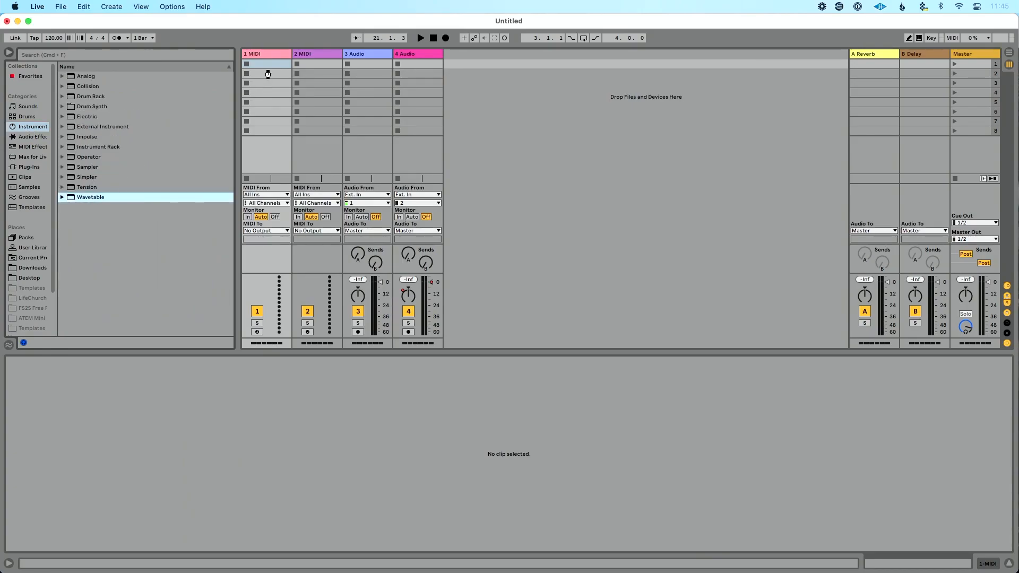
pyautogui.doubleClick(90, 197)
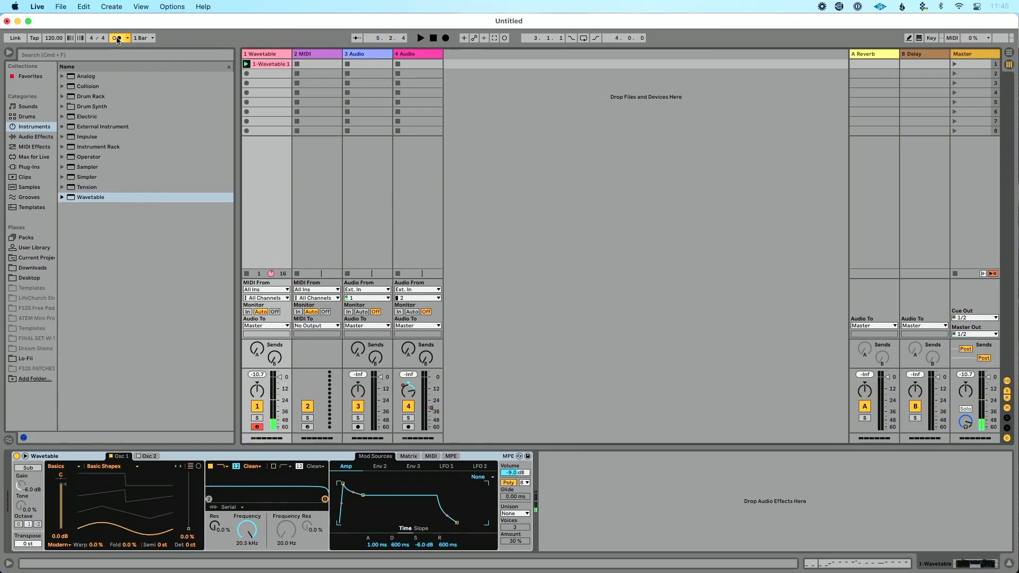
# - Show the Wavetable 1 clip's envelope box and choose the Wavetable instrument as its envelope device
pyautogui.click(117, 38)
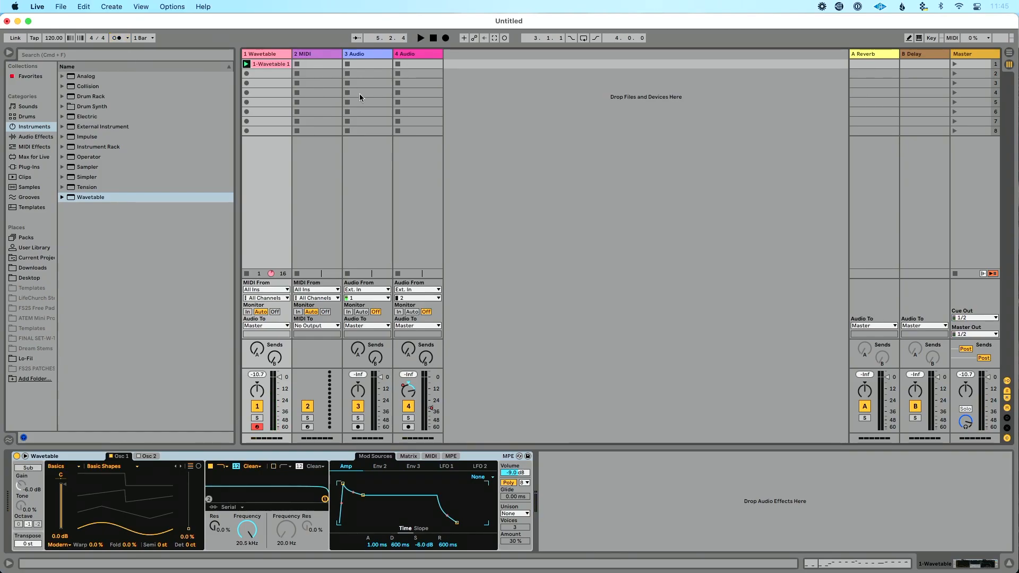
pyautogui.click(8, 439)
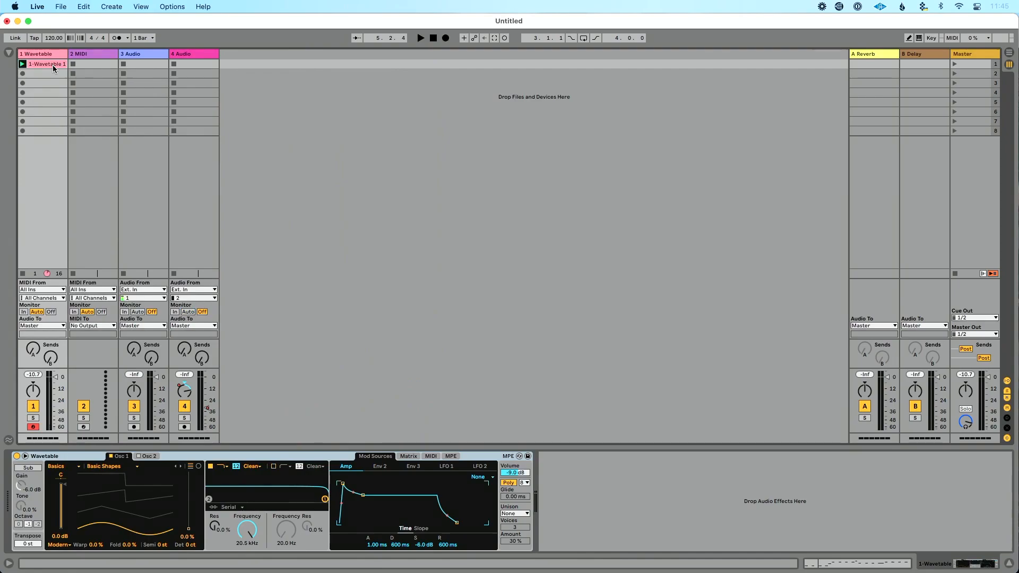
pyautogui.doubleClick(42, 63)
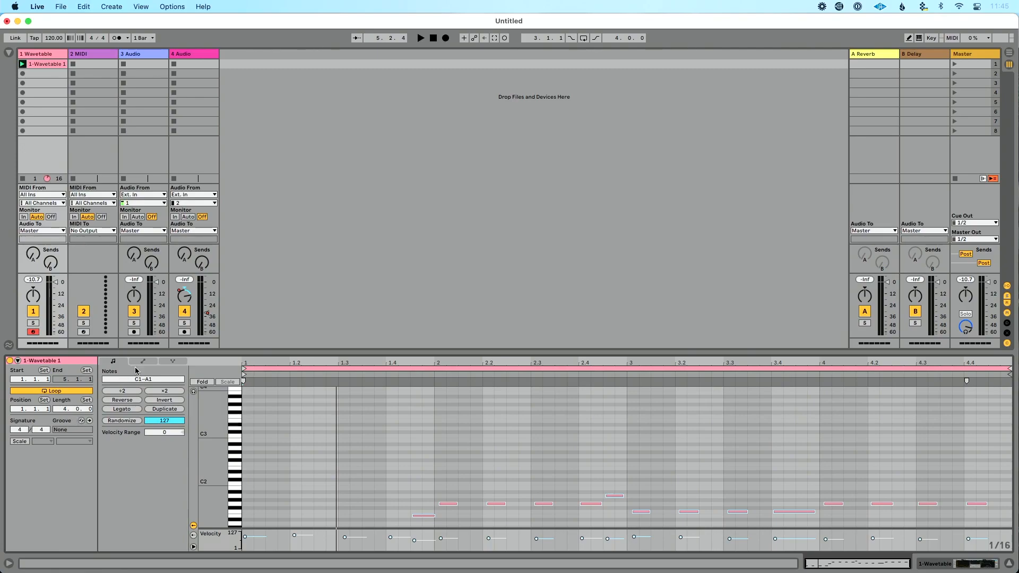
pyautogui.moveTo(146, 366)
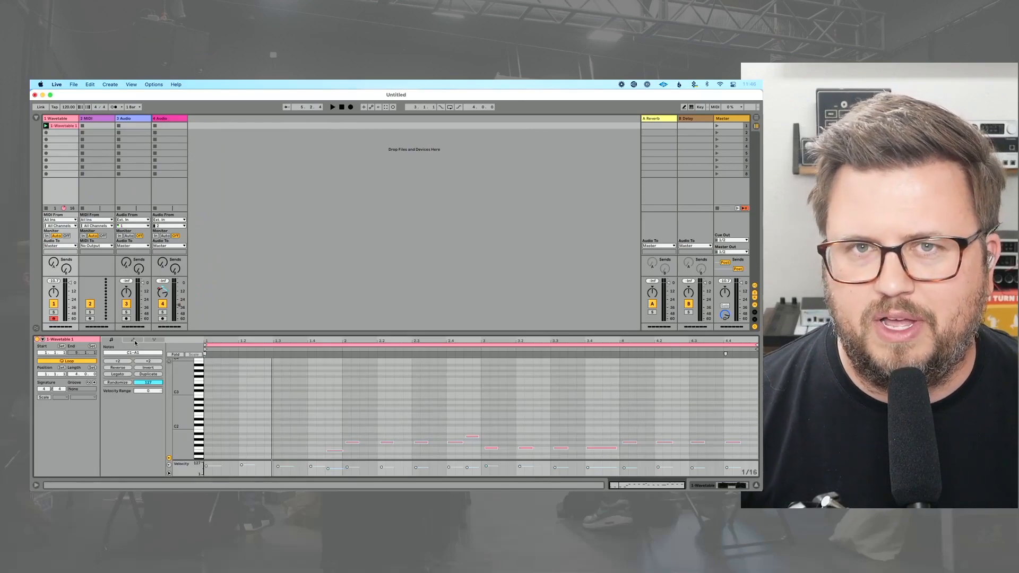
pyautogui.click(111, 339)
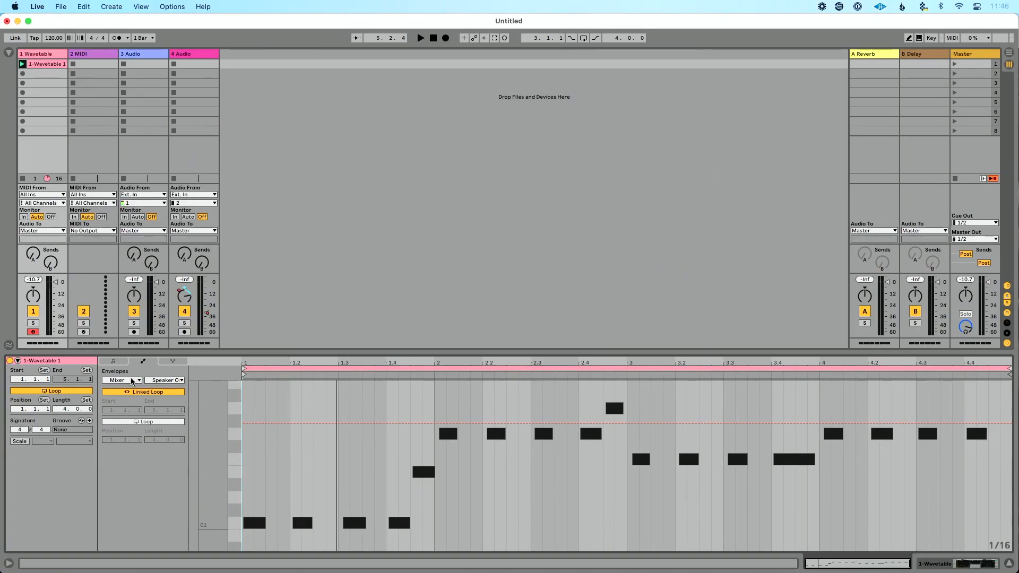
pyautogui.moveTo(161, 380)
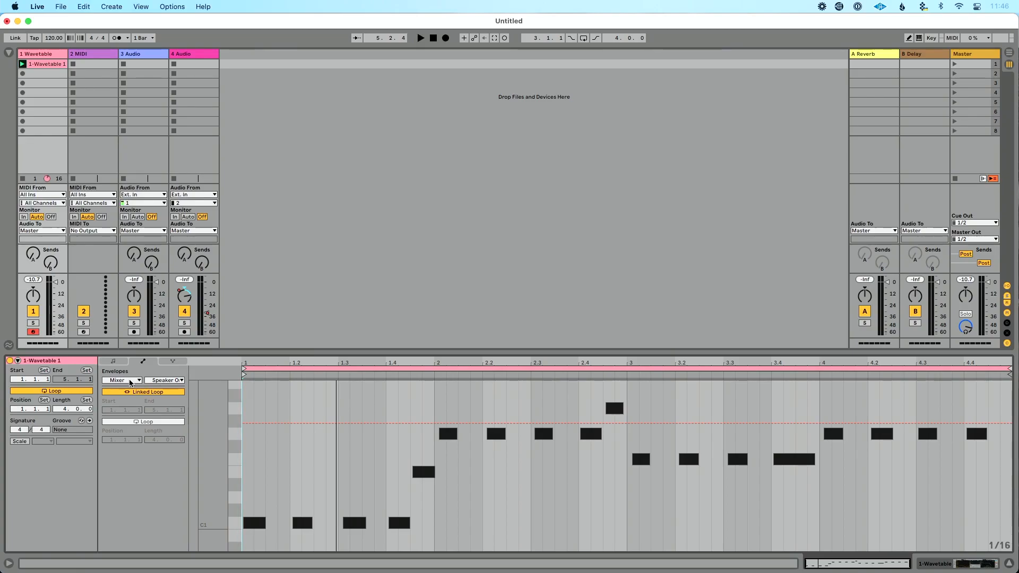
pyautogui.click(123, 379)
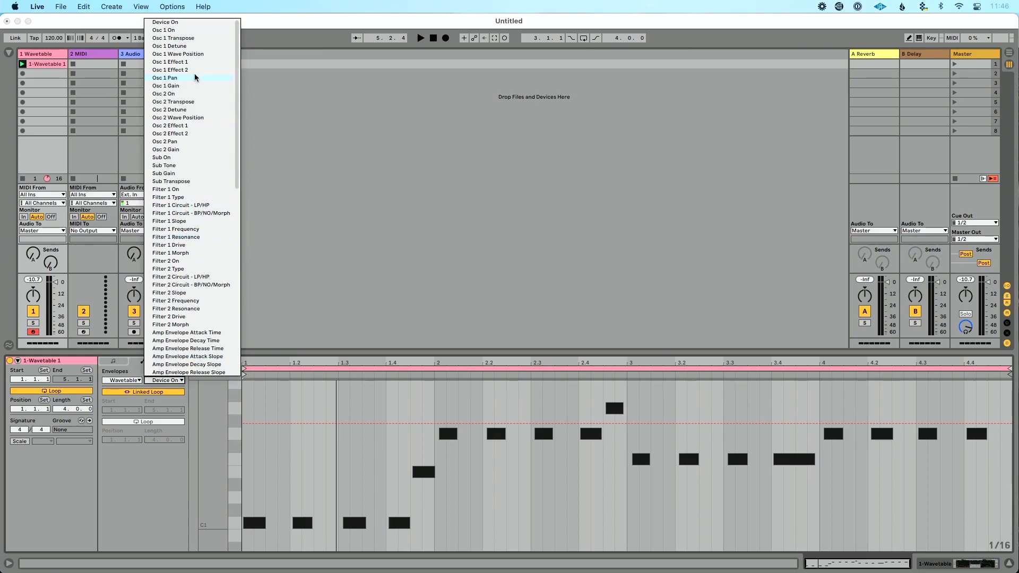
pyautogui.moveTo(199, 94)
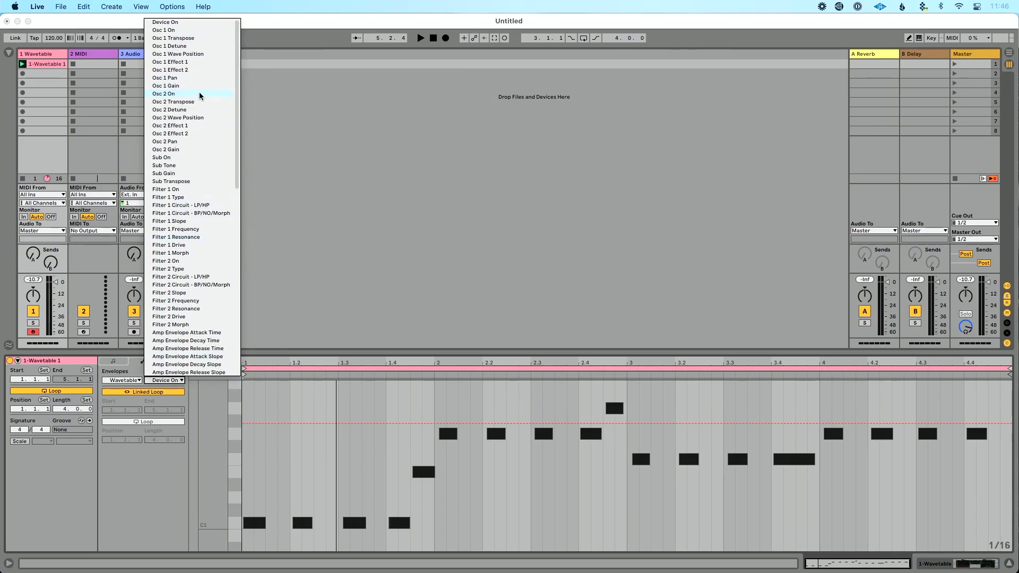
pyautogui.moveTo(198, 30)
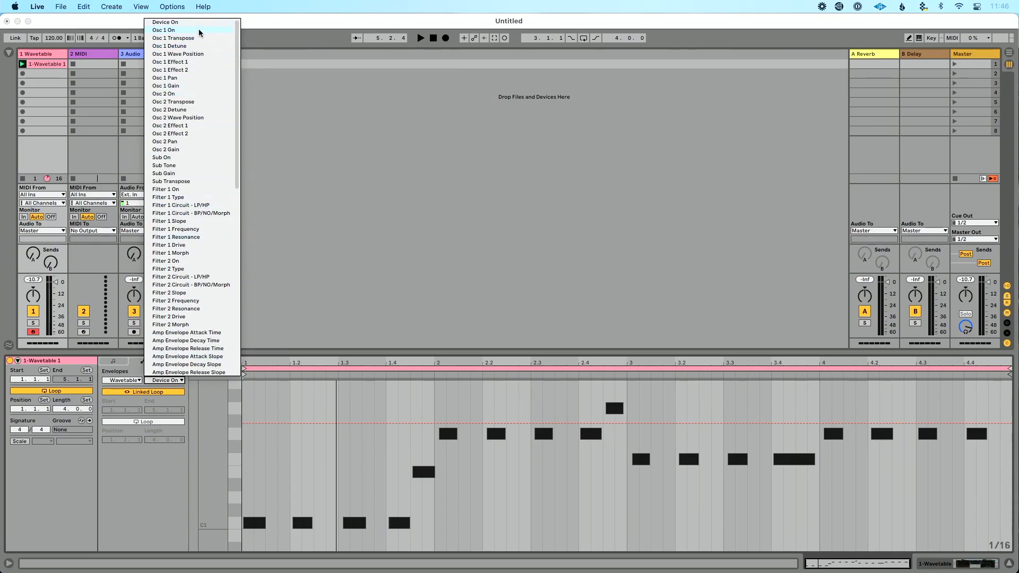
pyautogui.moveTo(189, 53)
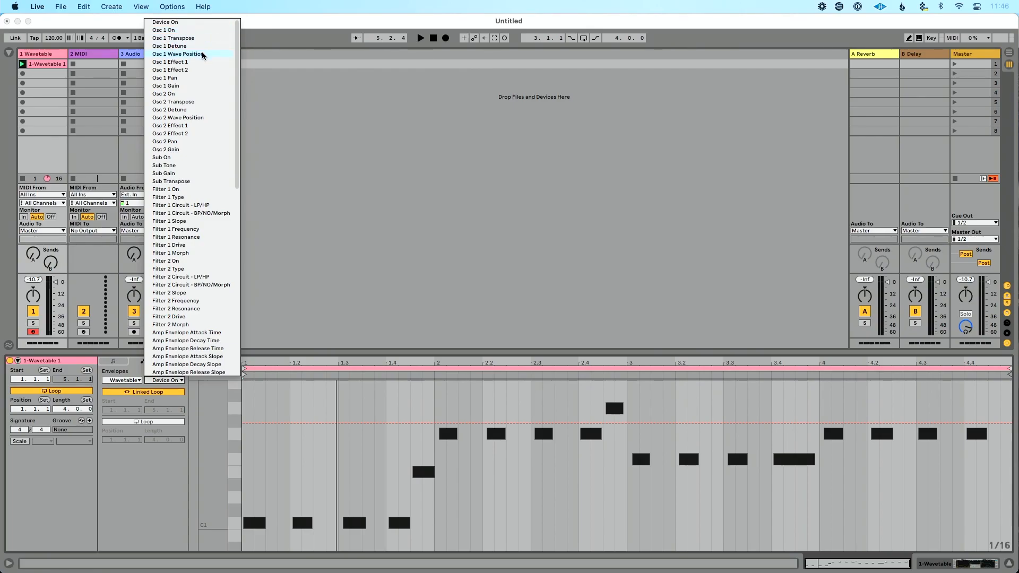
# - Draw a rising Osc 1 Wave Position ramp from the clip start to near bar 3.4
pyautogui.click(182, 53)
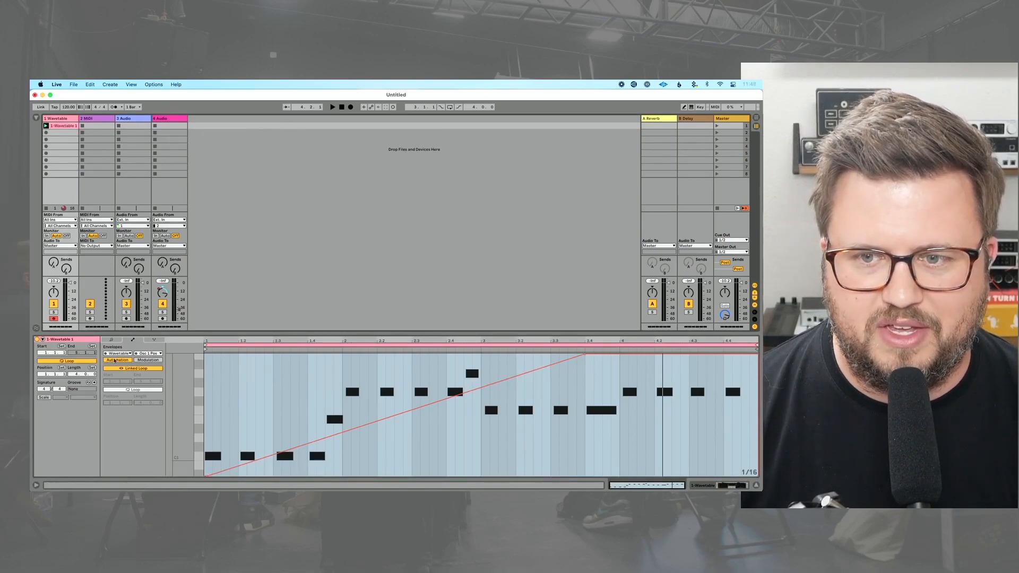
# - Add a Mixer Track Volume envelope rising from silence to a peak near bar 4.2, unlinked from the clip loop
pyautogui.click(117, 353)
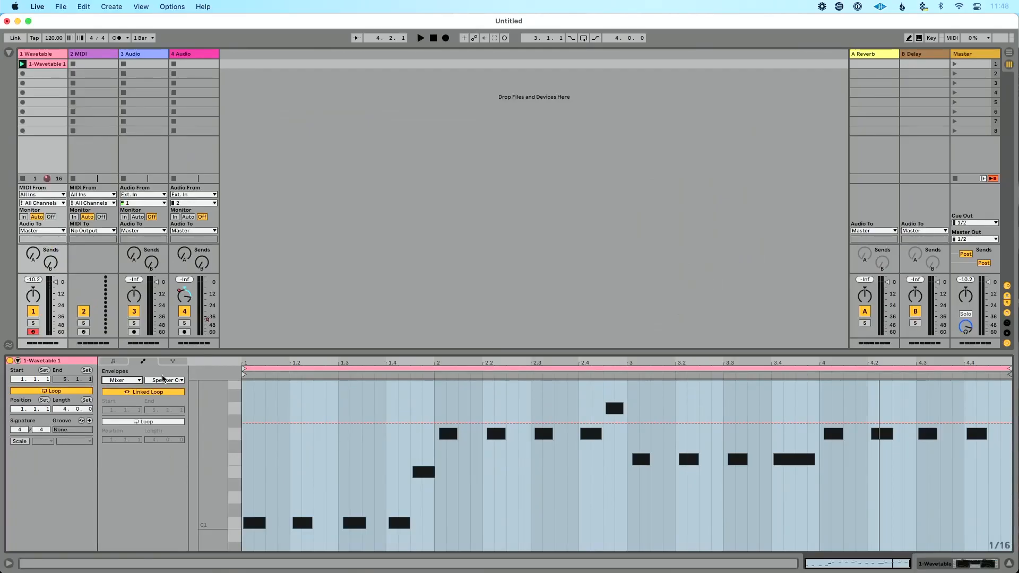
pyautogui.click(164, 380)
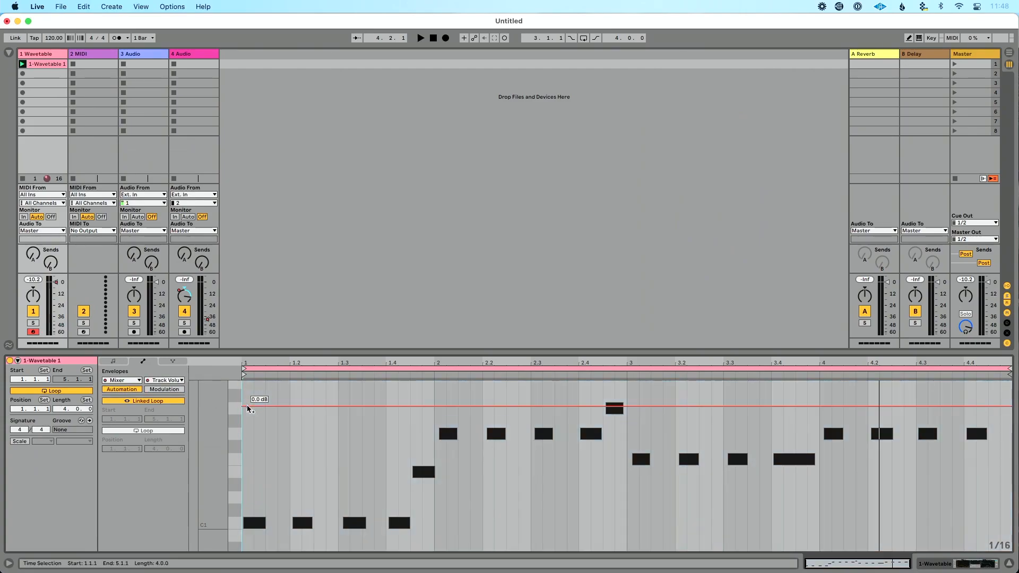
pyautogui.click(318, 407)
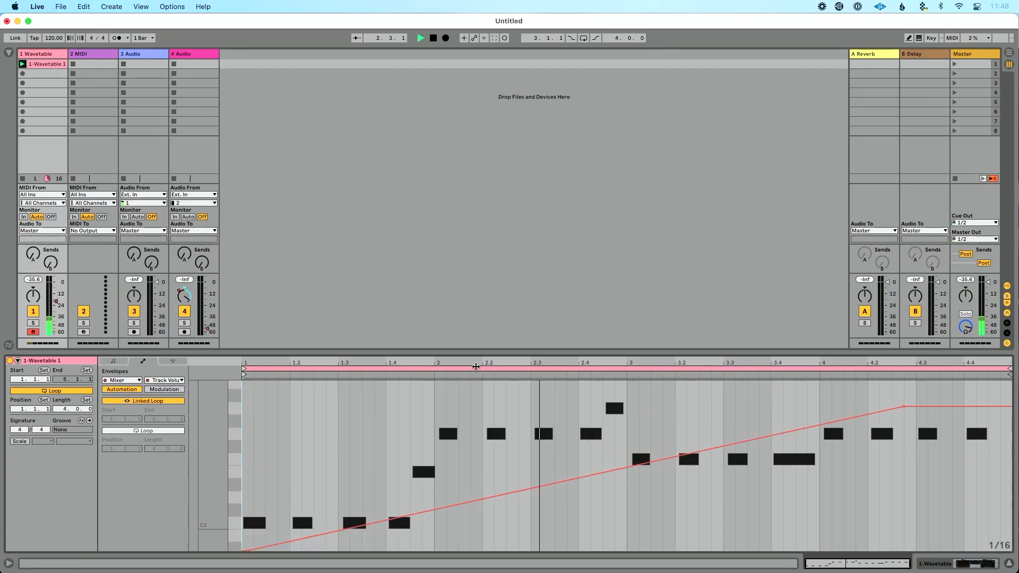
pyautogui.click(432, 37)
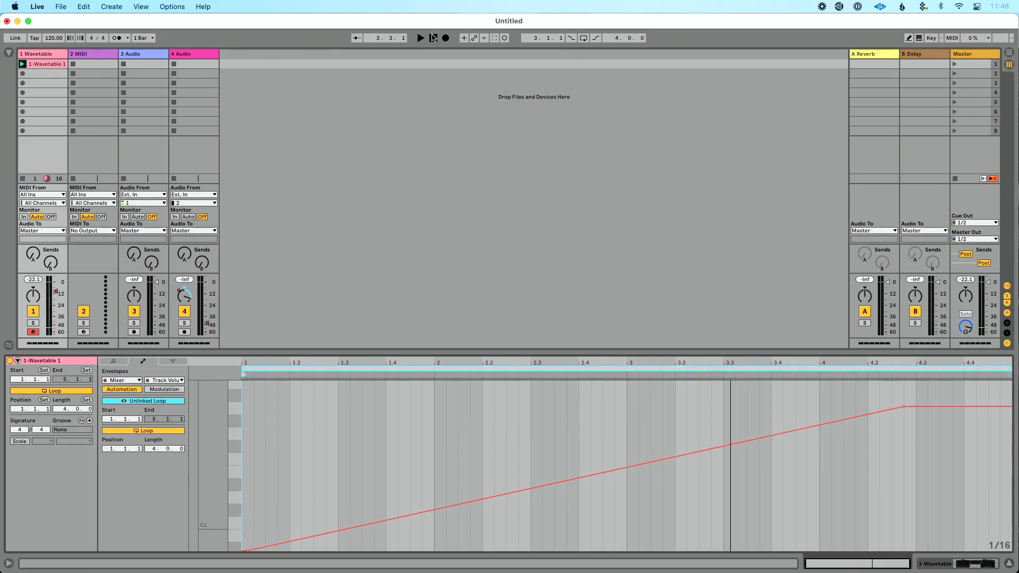
# - Loop only the volume envelope's final plateau: Position 4.2.4, Length 0.2.1
pyautogui.click(420, 37)
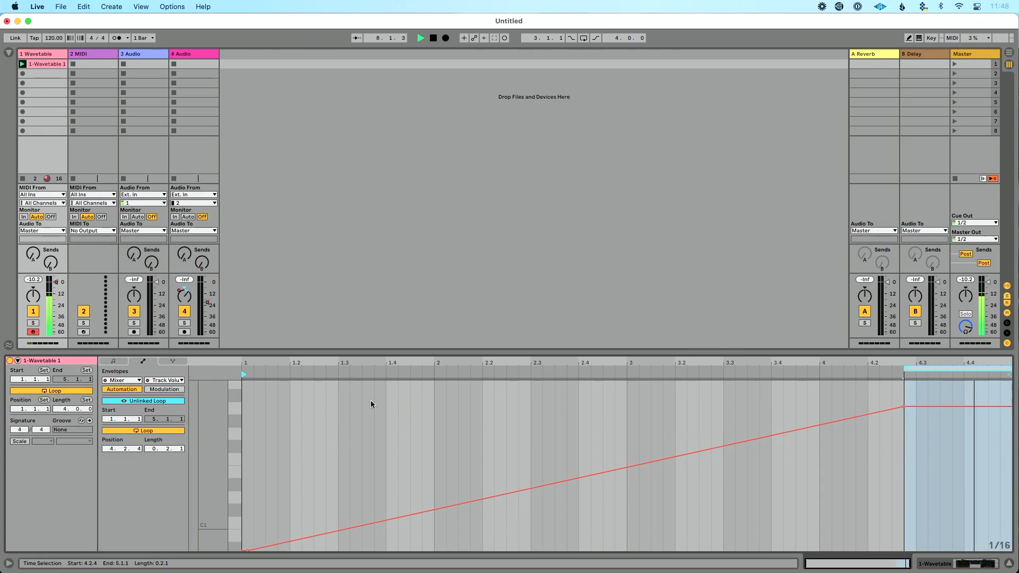
# - Unlink the Osc 1 position envelope, loop its plateau from 3.4.3, then show Track Volume again
pyautogui.click(165, 380)
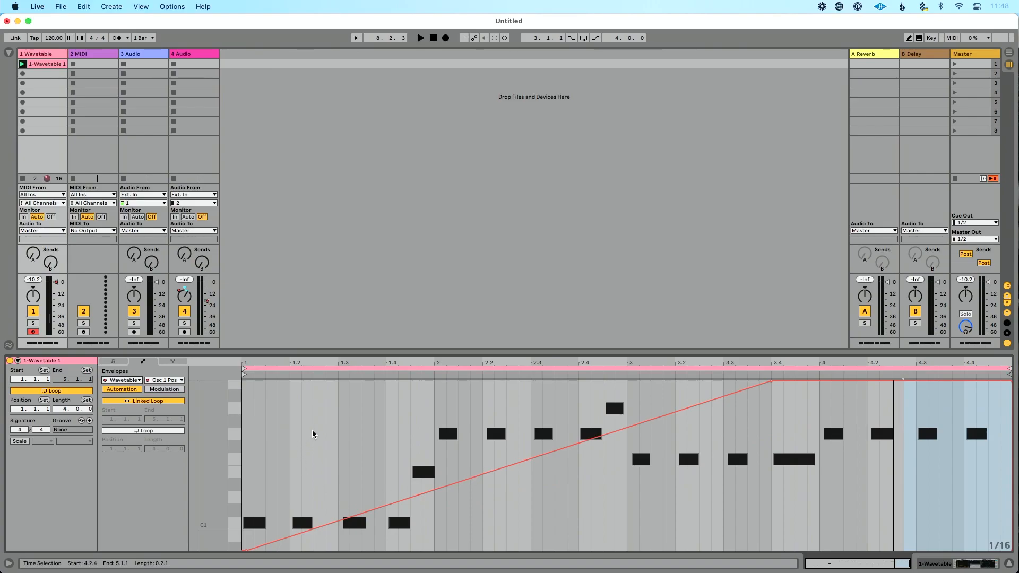
pyautogui.moveTo(530, 398)
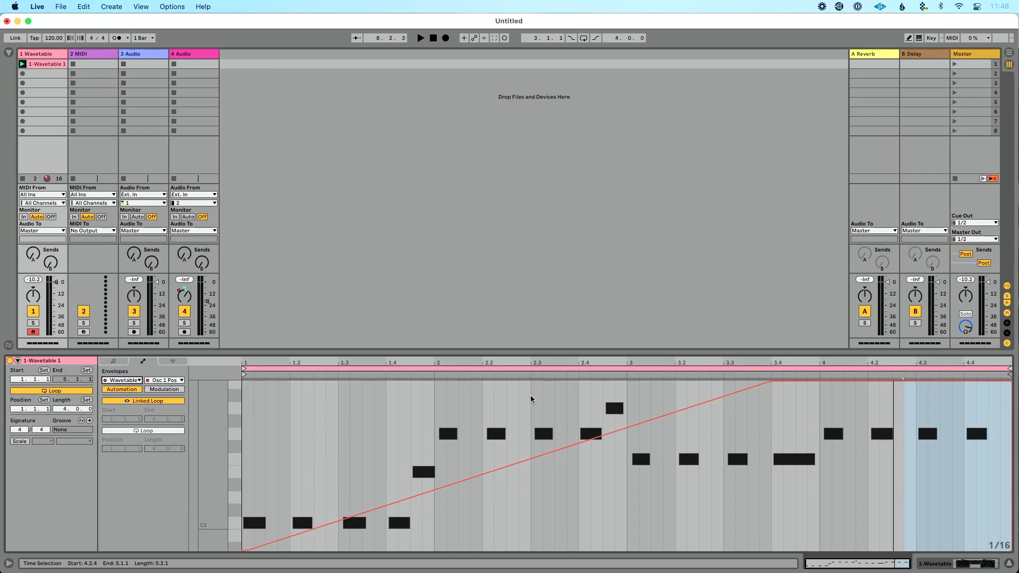
pyautogui.moveTo(743, 382)
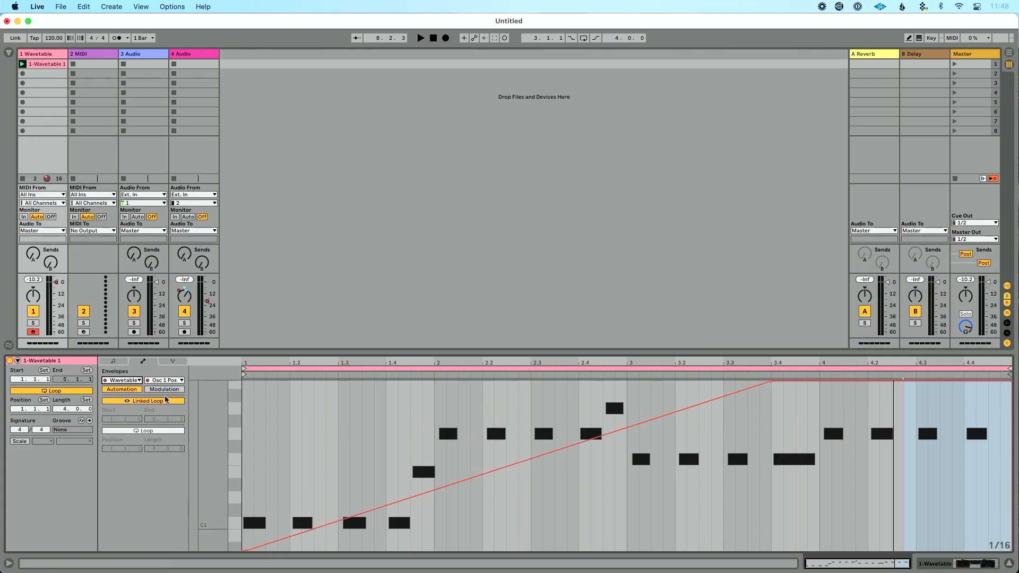
pyautogui.click(148, 400)
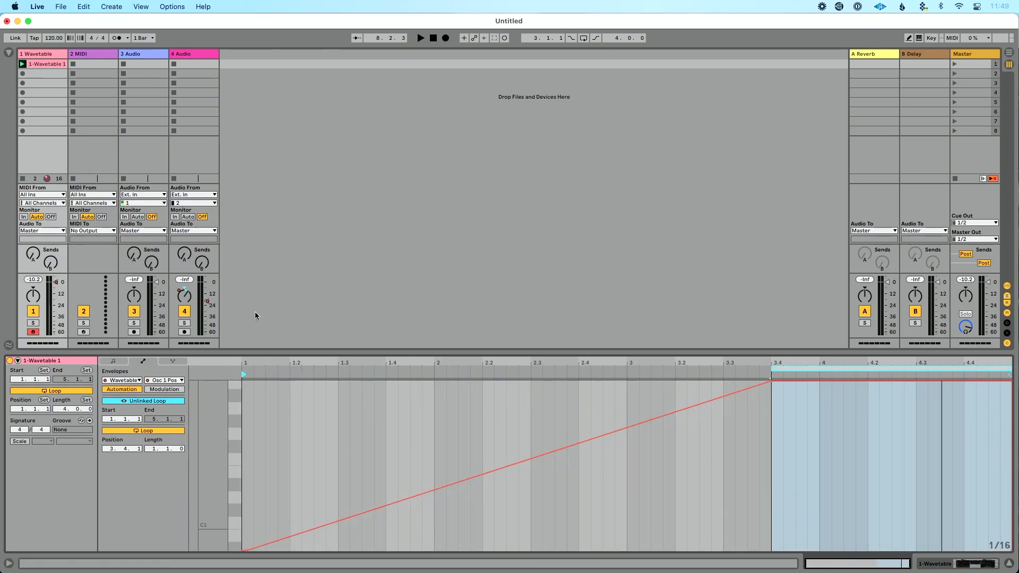
pyautogui.click(420, 37)
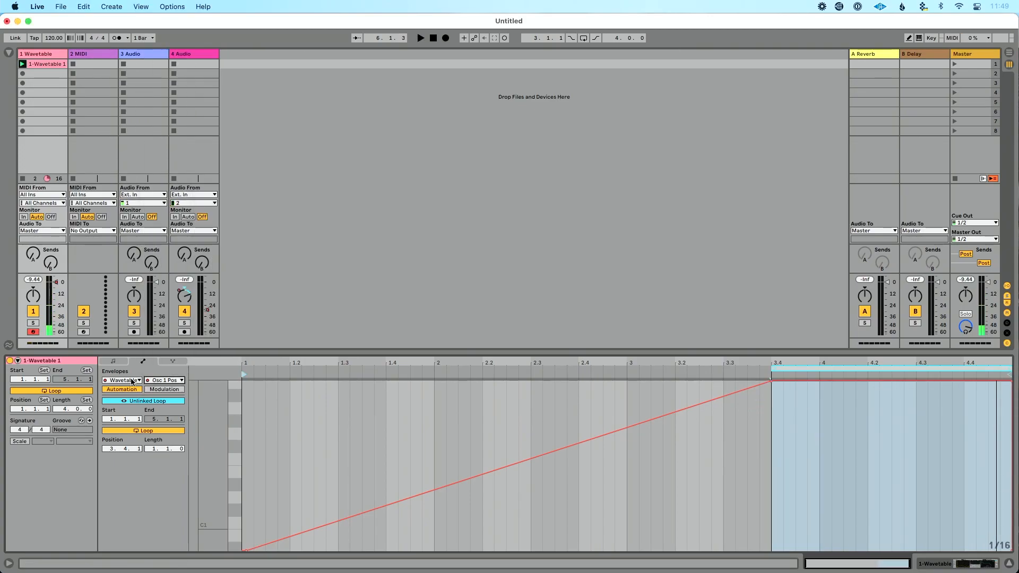
pyautogui.click(122, 380)
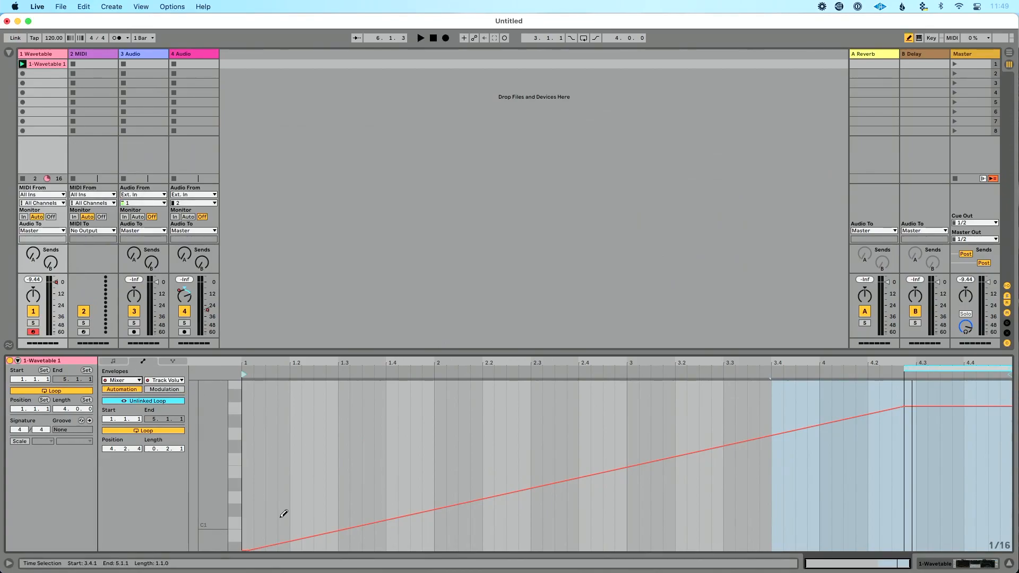
pyautogui.moveTo(366, 508)
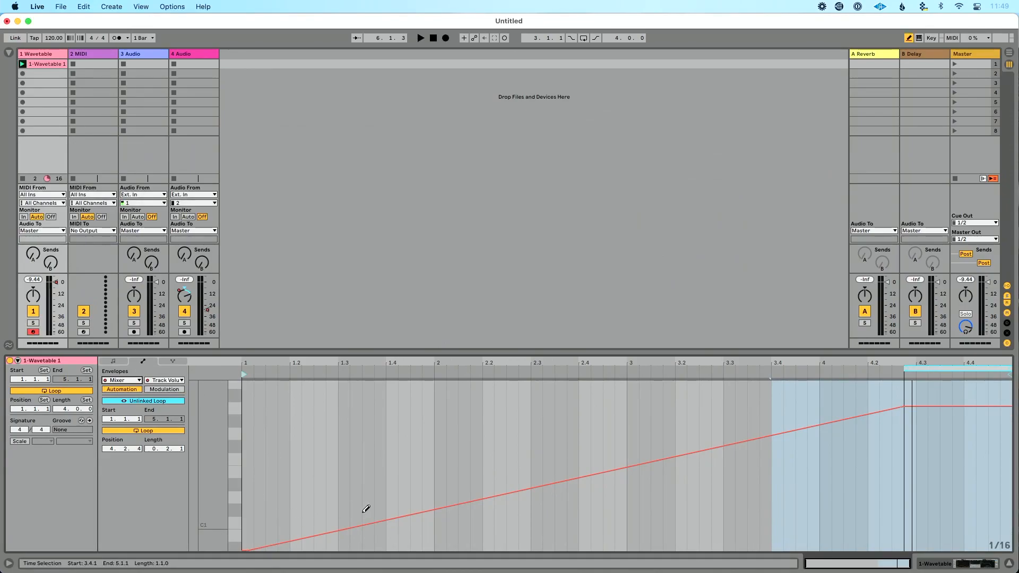
pyautogui.moveTo(343, 464)
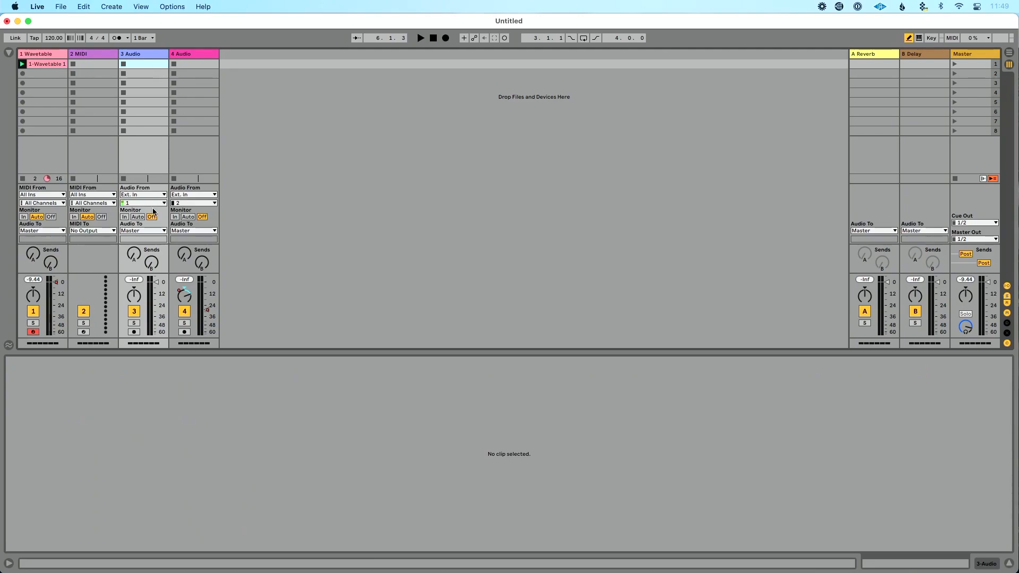
# - Arm track 3 Audio, stop the Wavetable clip, and record a one-bar vocal clip 3 Audio 1
pyautogui.click(133, 331)
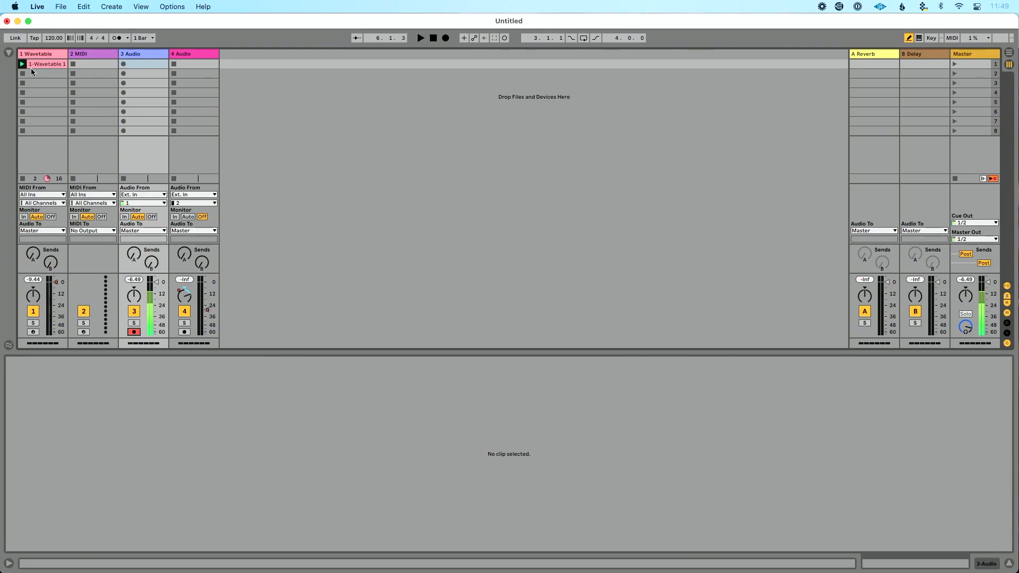
pyautogui.click(43, 74)
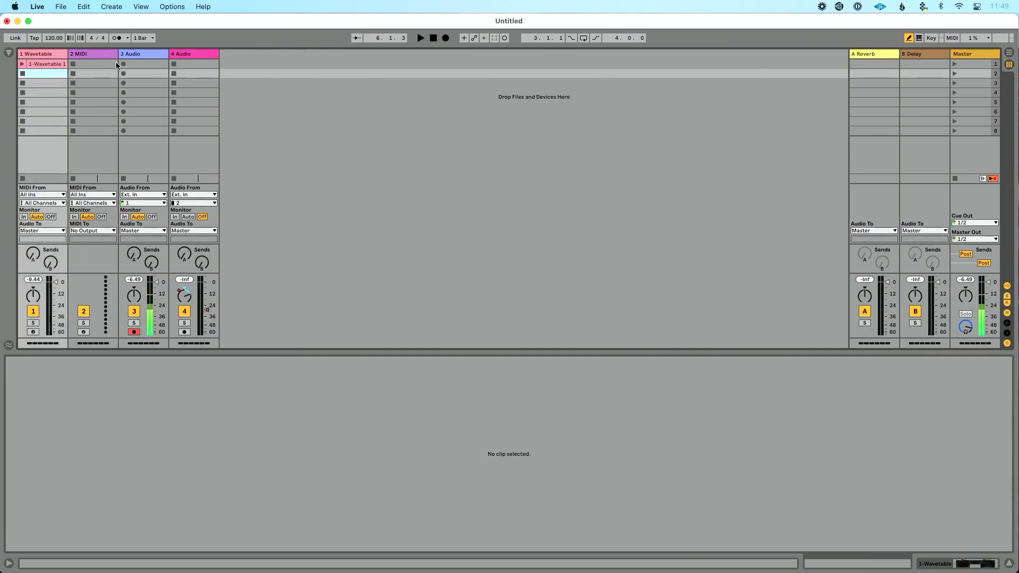
pyautogui.click(144, 64)
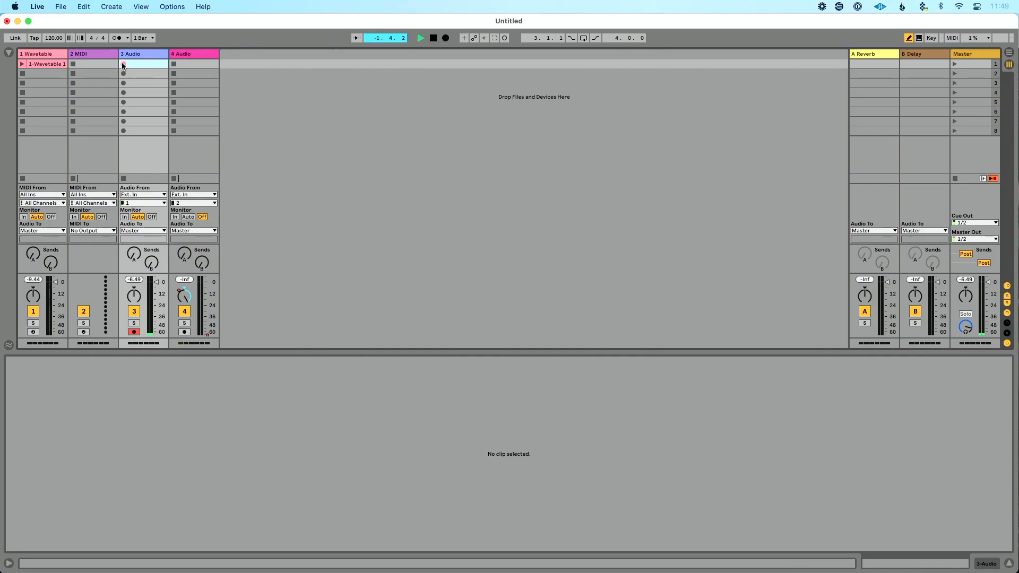
pyautogui.click(124, 64)
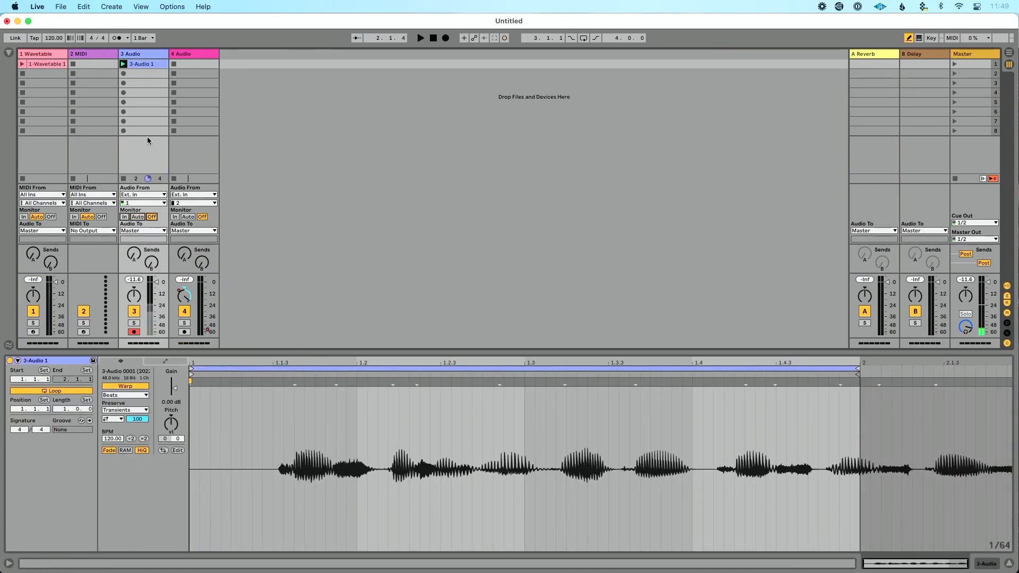
pyautogui.click(421, 37)
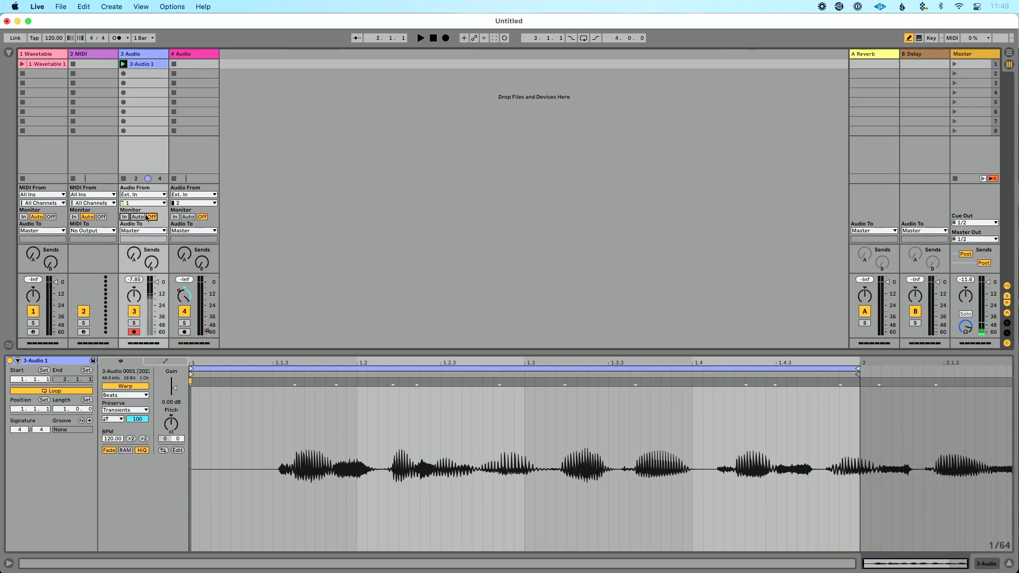
pyautogui.click(167, 361)
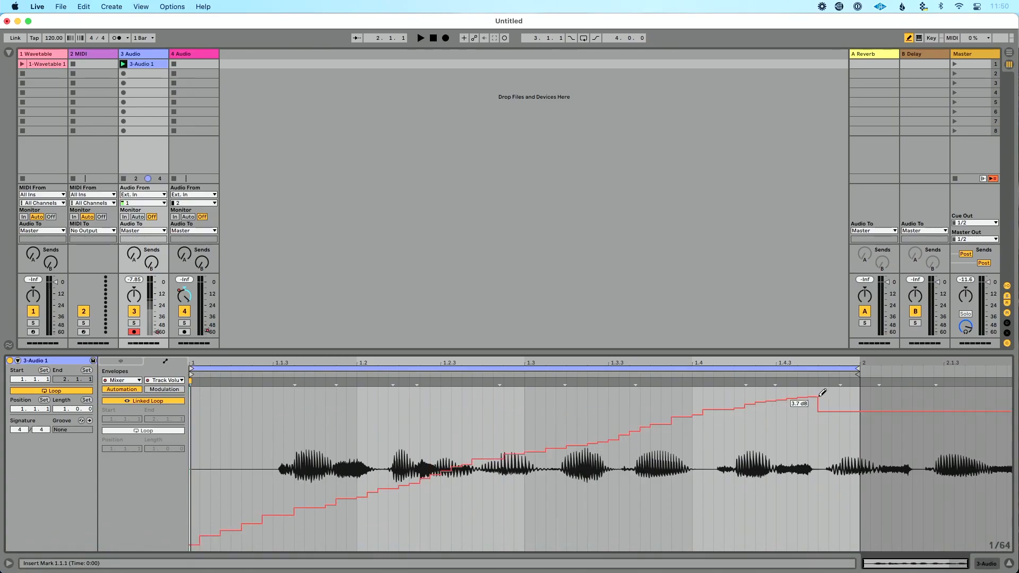
# - Draw a stepped Track Volume envelope rising from silence to 3.7 dB across the bar
pyautogui.click(421, 38)
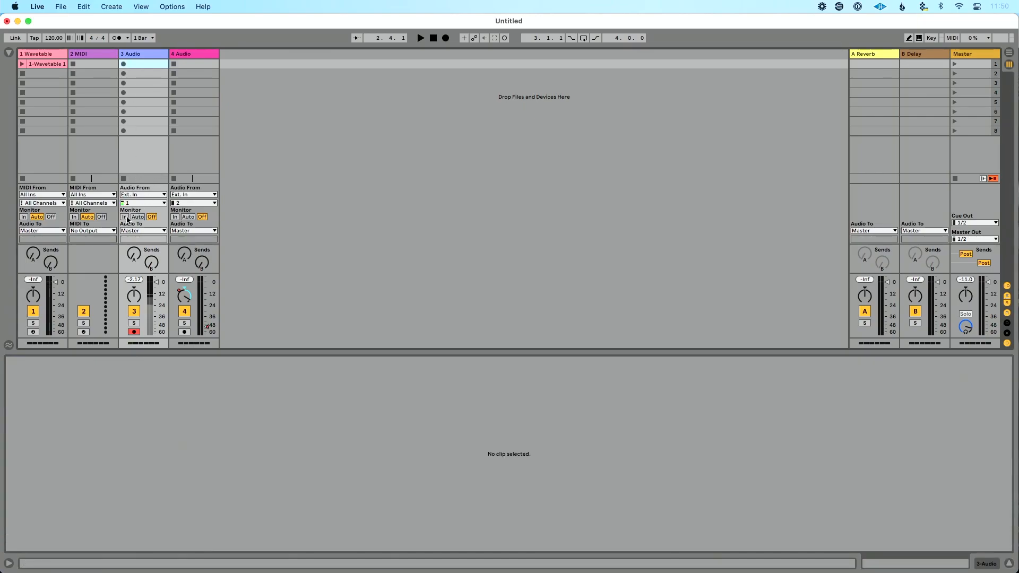
# - Try input monitoring on track 3, then set Monitor back to Off
pyautogui.click(125, 216)
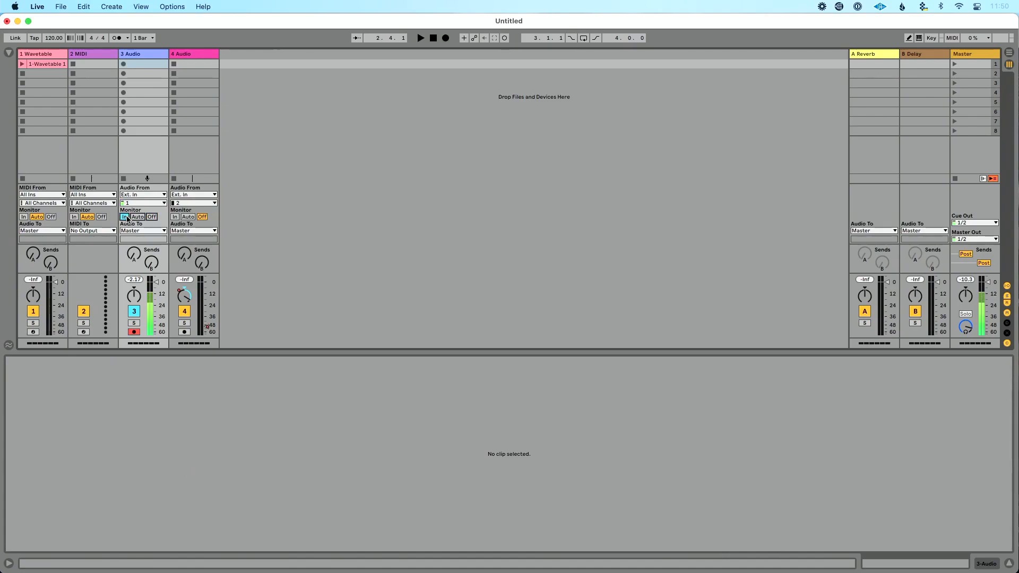
pyautogui.click(150, 216)
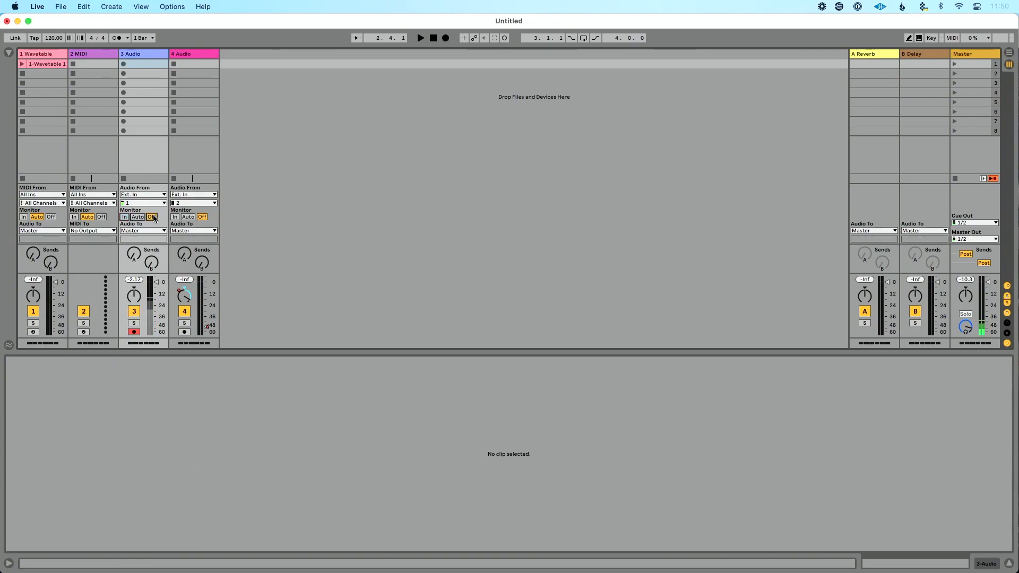
pyautogui.click(151, 216)
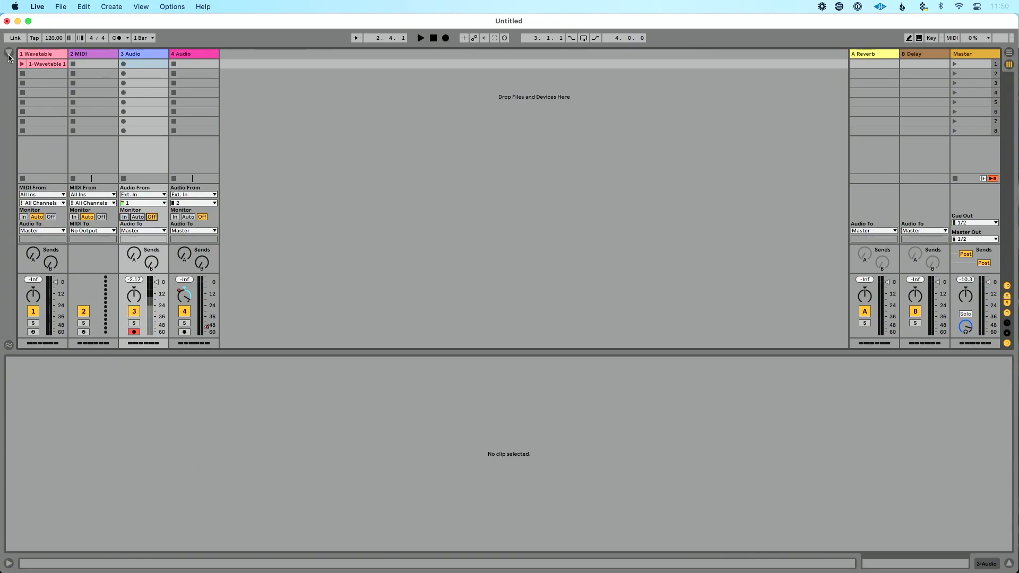
# - Add a Reverb from the Audio Effects browser to track 3 with Dry/Wet 0% and Monitor Off
pyautogui.click(8, 53)
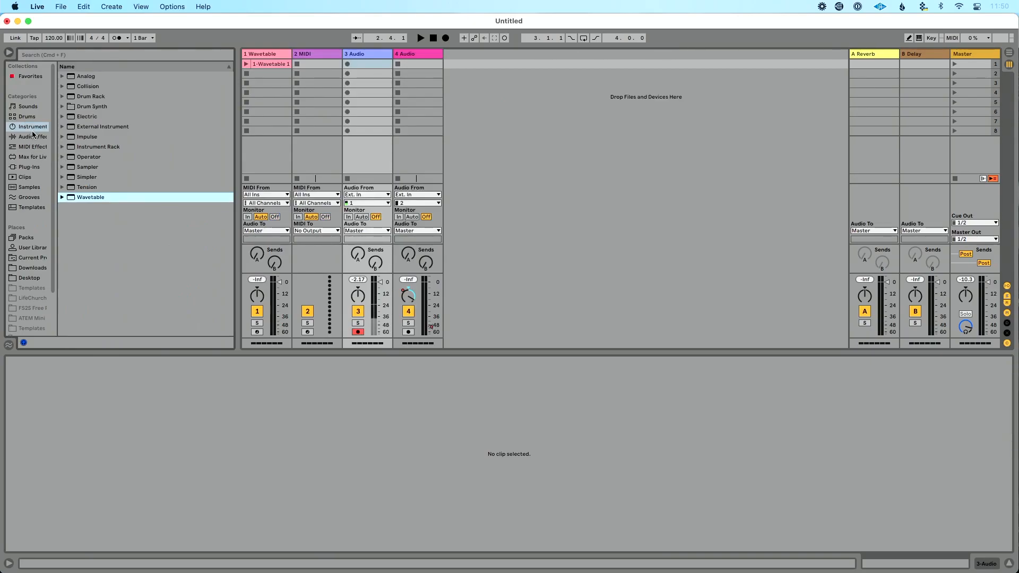
pyautogui.click(31, 137)
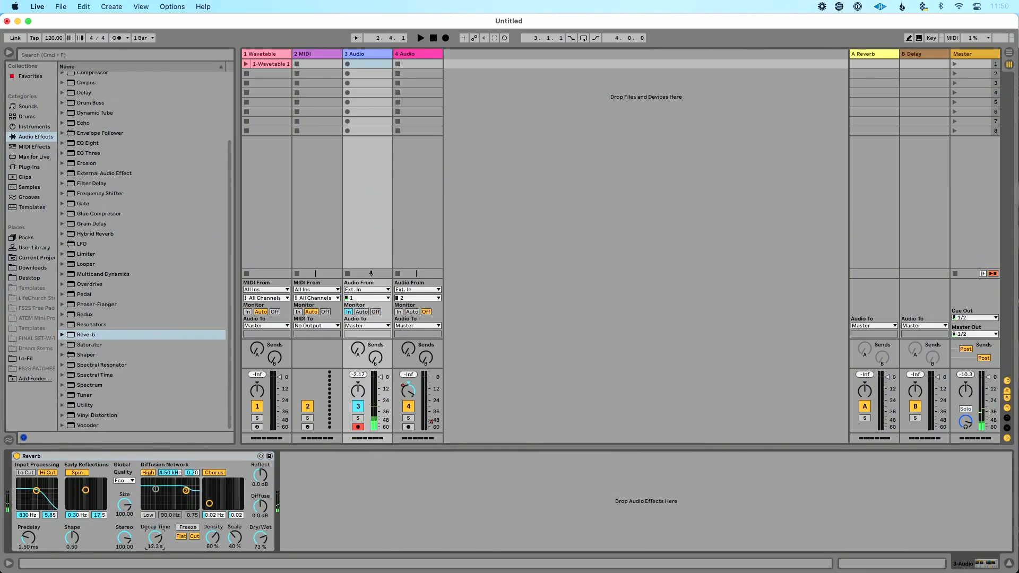
pyautogui.click(375, 312)
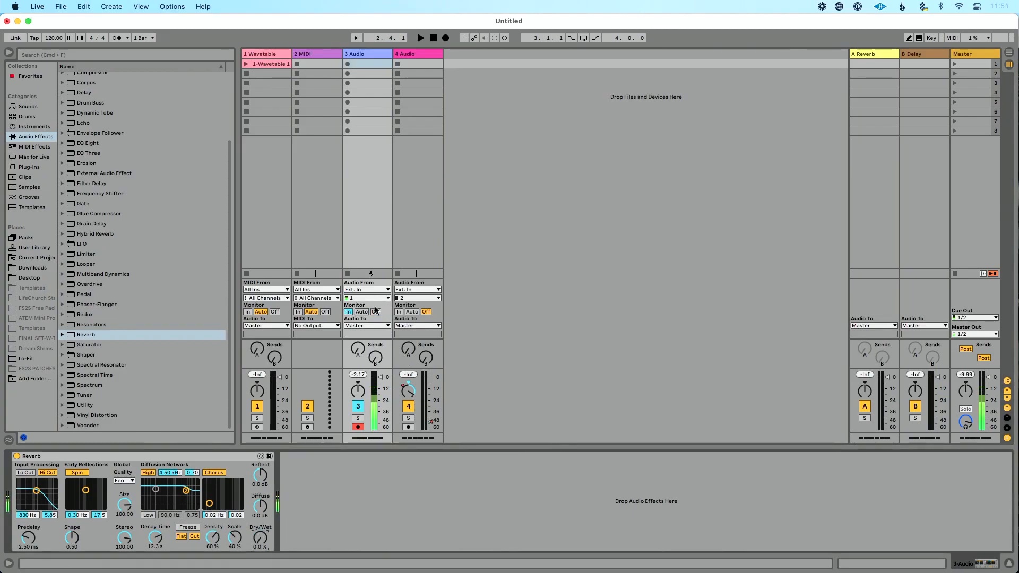
pyautogui.click(373, 311)
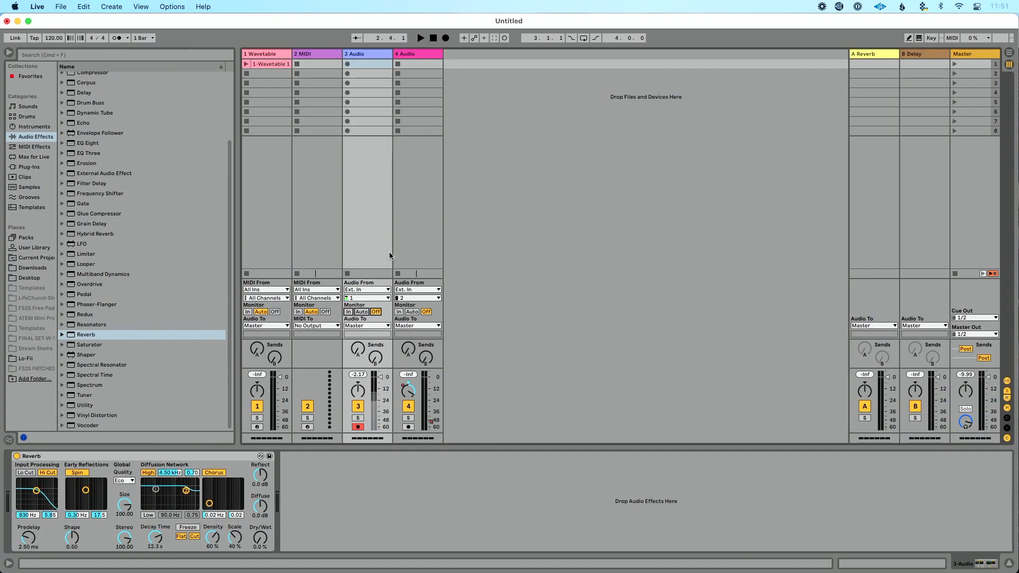
pyautogui.moveTo(376, 287)
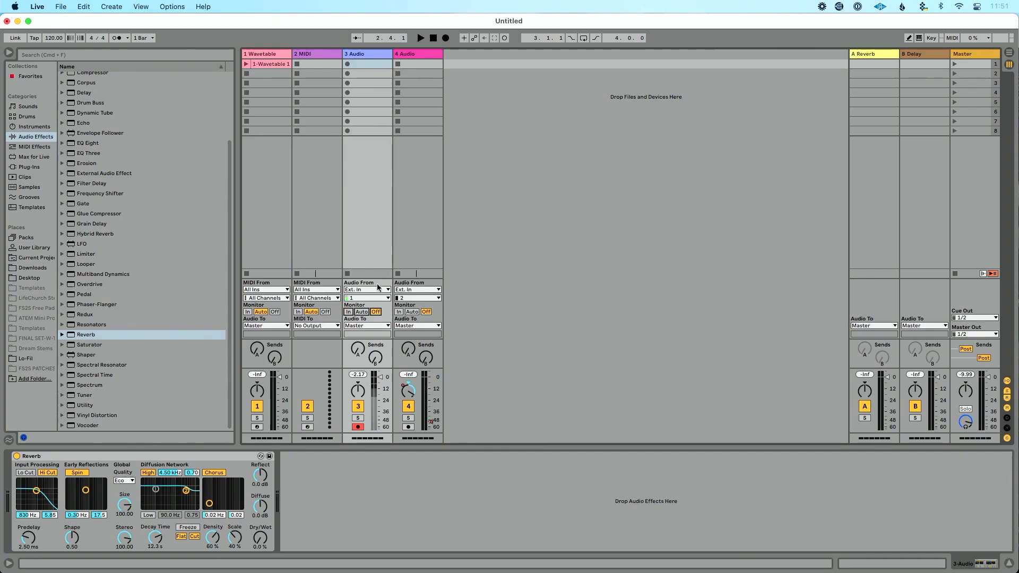
# - Set track 3's Audio From input to 4-Audio
pyautogui.click(367, 289)
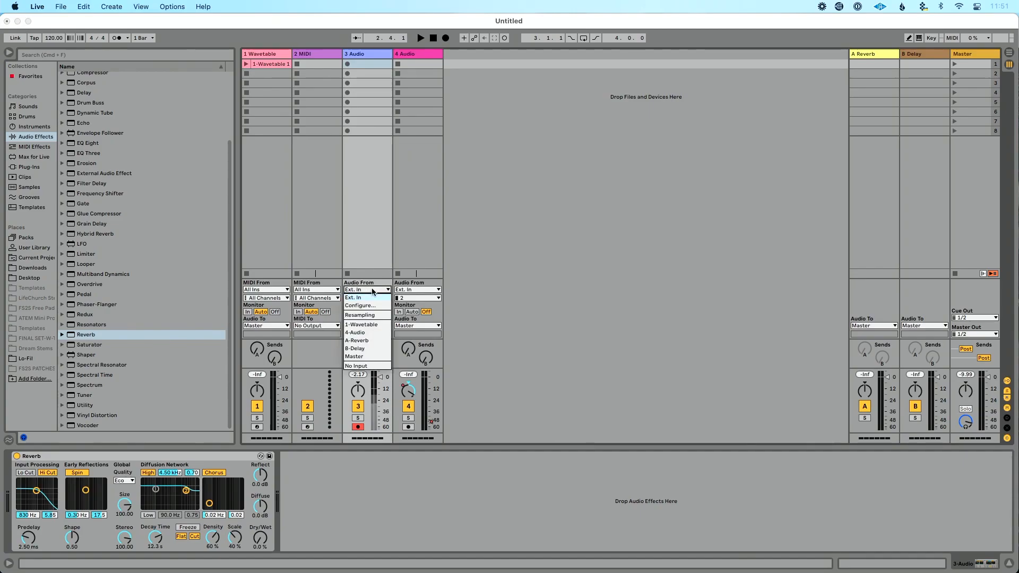
pyautogui.click(361, 324)
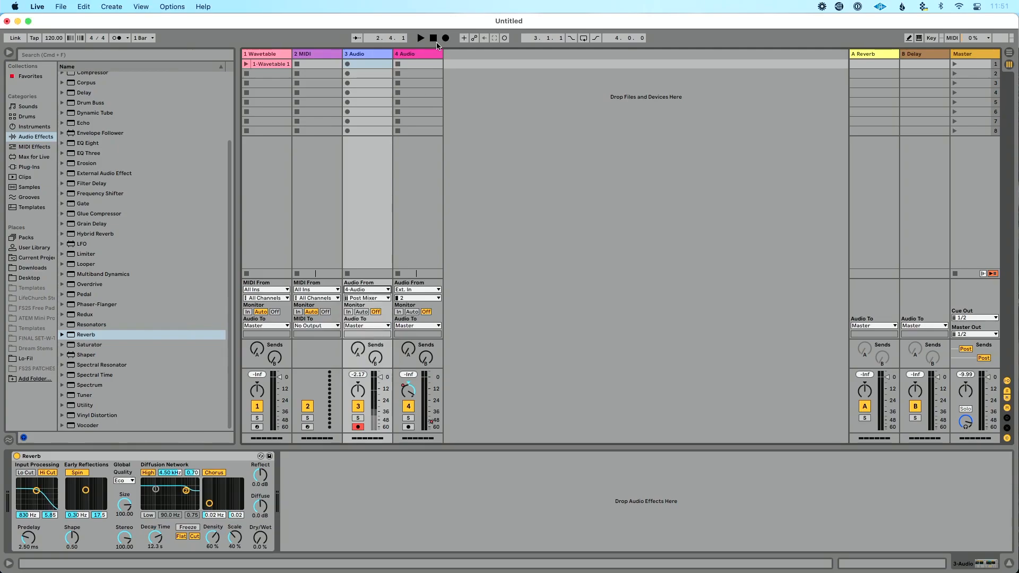
pyautogui.click(354, 53)
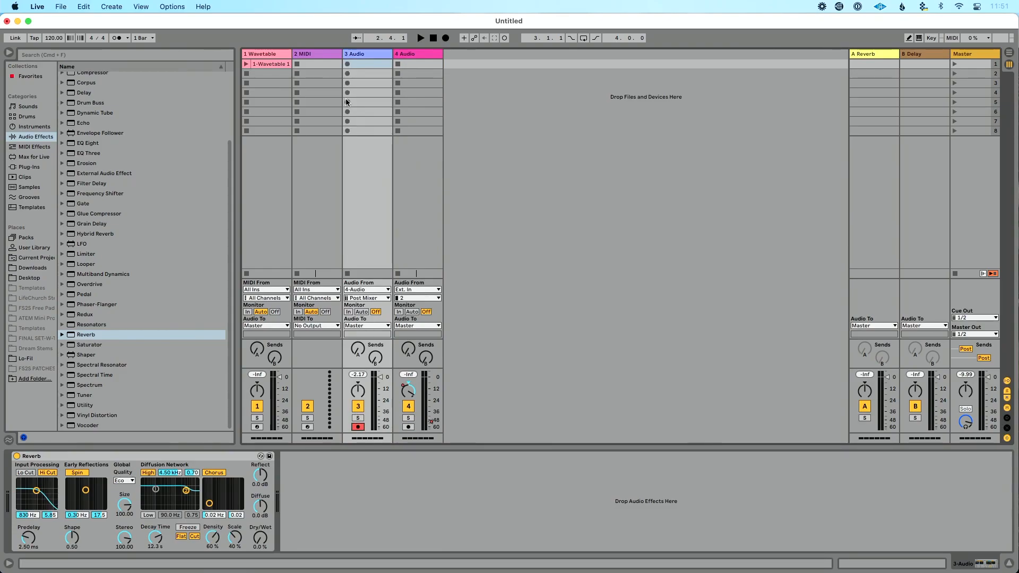
# - Record a short new clip 3-Audio 2 in track 3's first slot
pyautogui.click(347, 64)
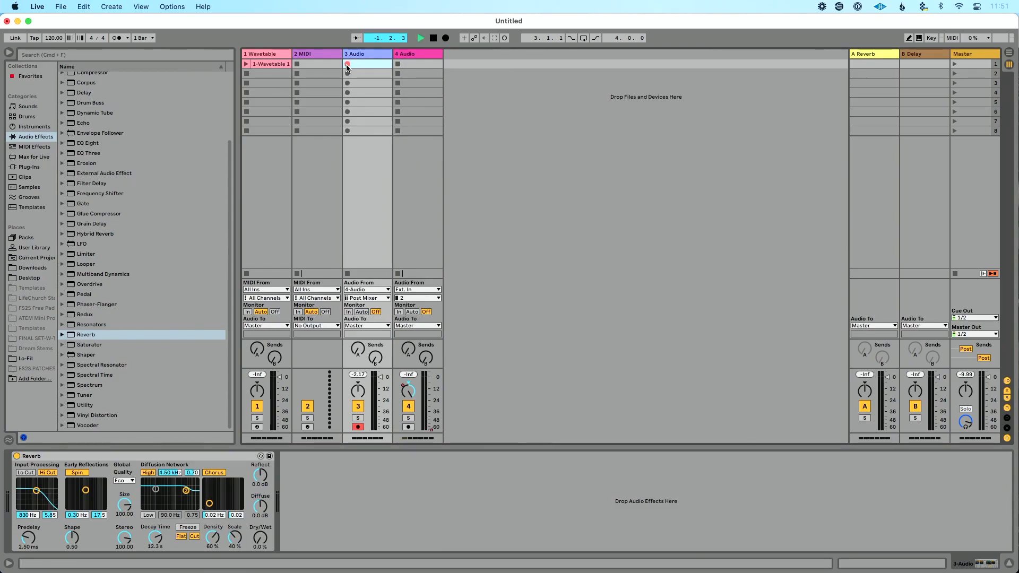
pyautogui.click(347, 64)
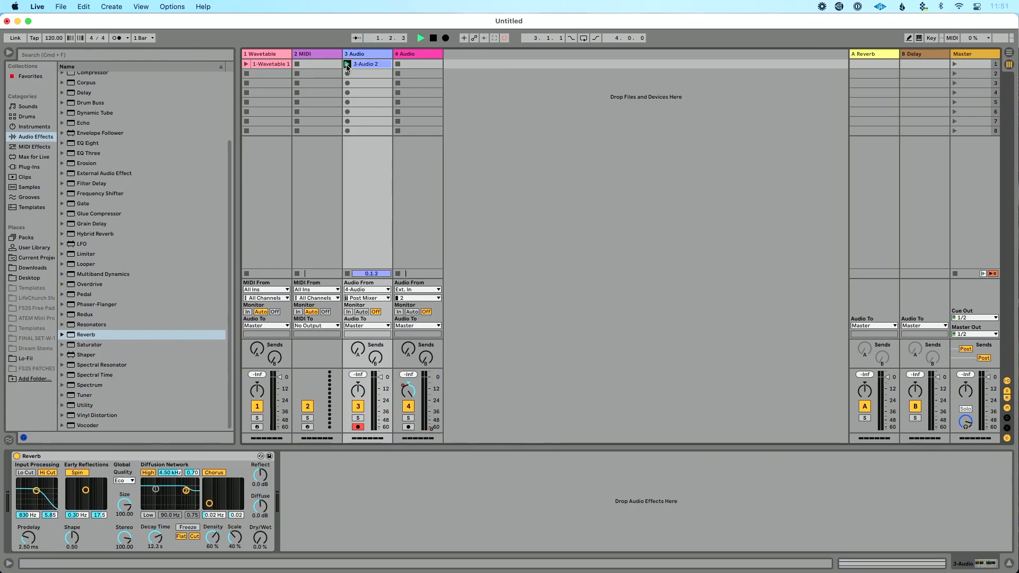
pyautogui.click(347, 64)
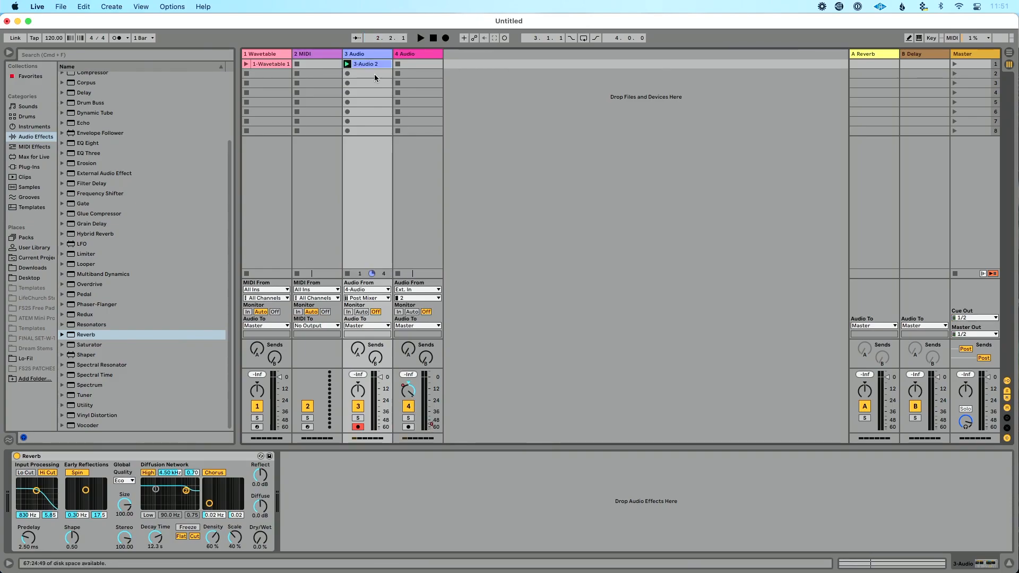
pyautogui.click(369, 64)
pyautogui.write('Verb Fade')
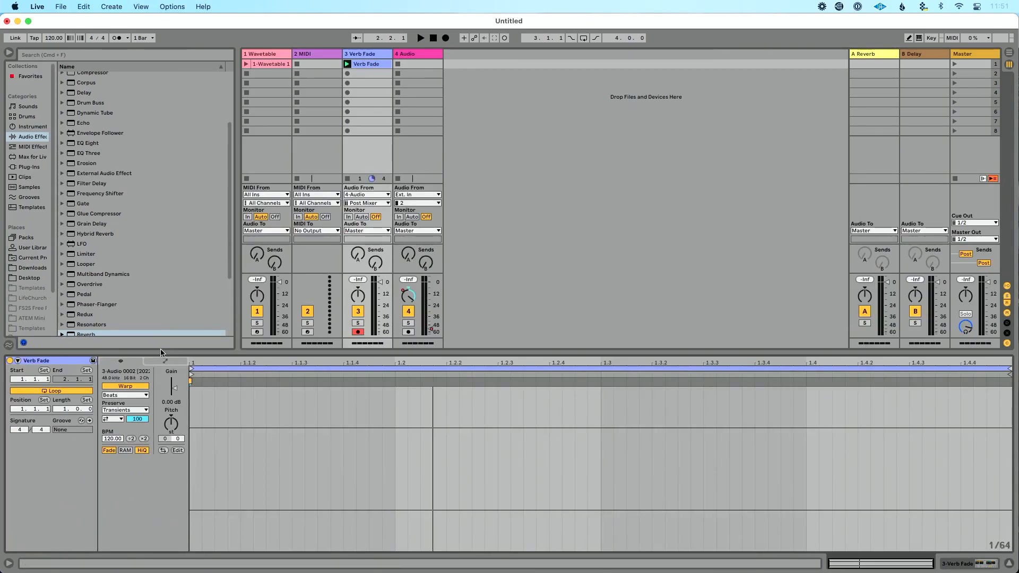
# - Name the track and clip Verb Fade and target the clip envelope at Reverb Dry/Wet
pyautogui.click(165, 360)
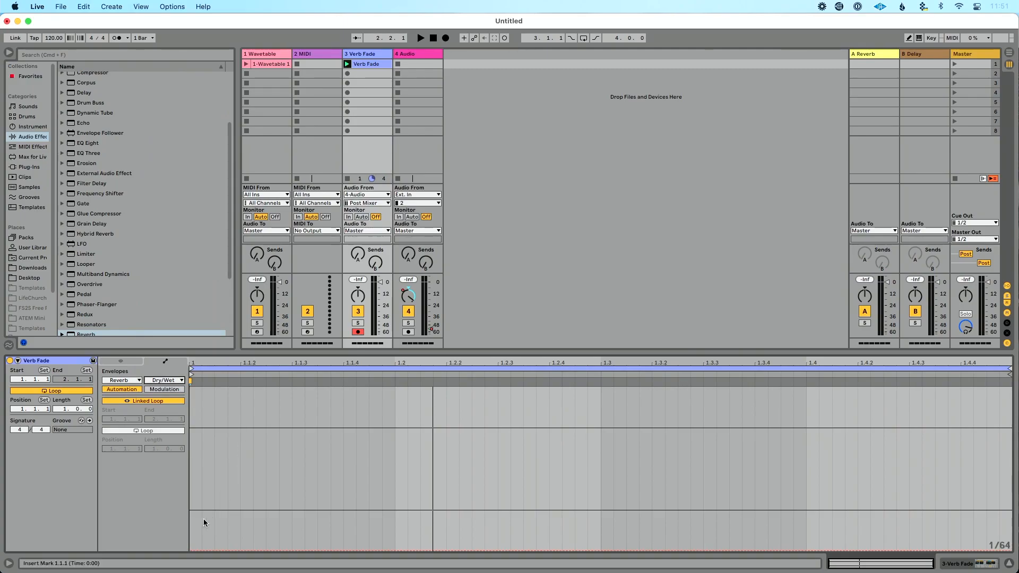
pyautogui.moveTo(287, 543)
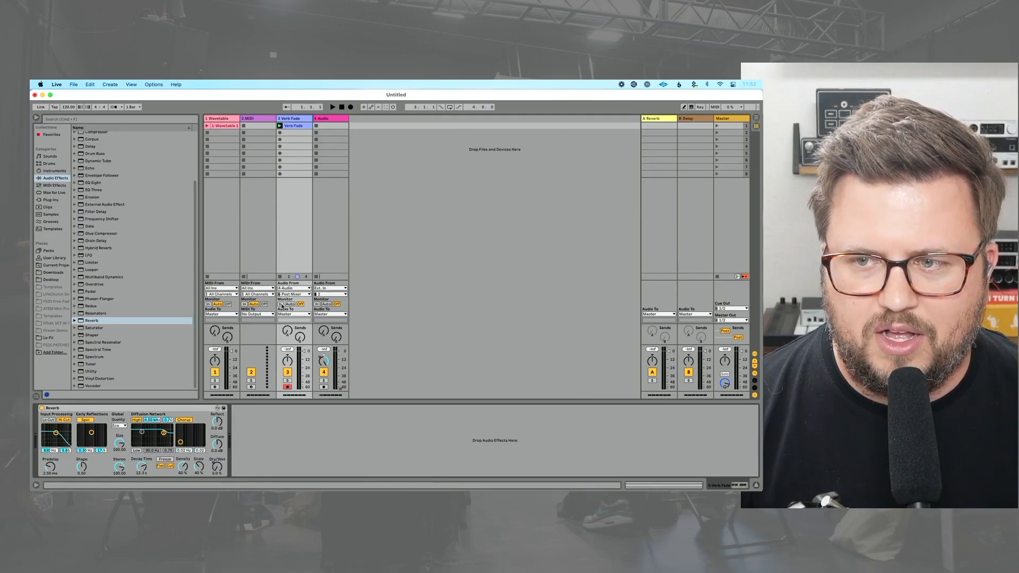
# - Return Verb Fade's Audio From to Ext. In and switch its input monitoring off
pyautogui.click(280, 305)
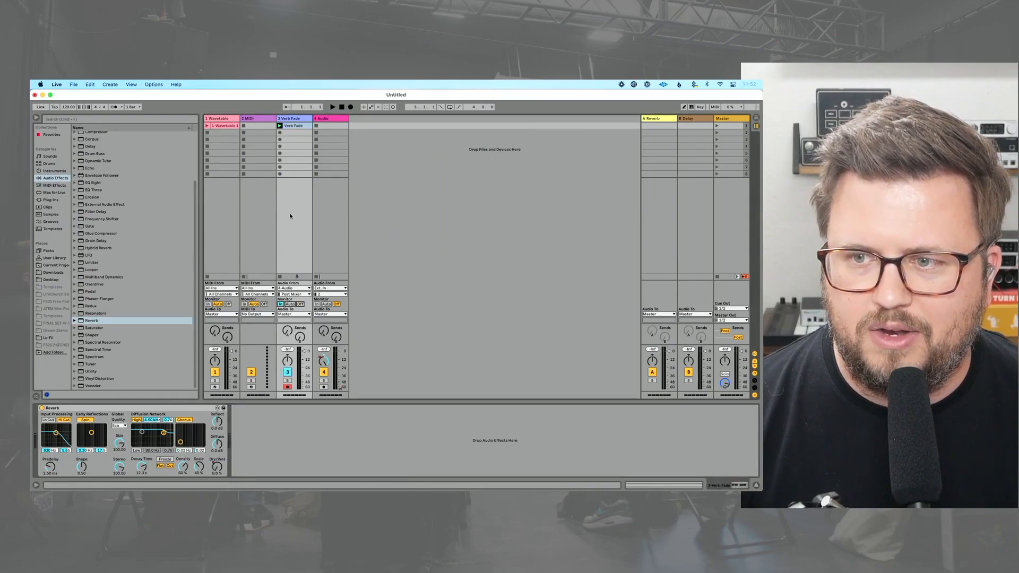
pyautogui.click(293, 288)
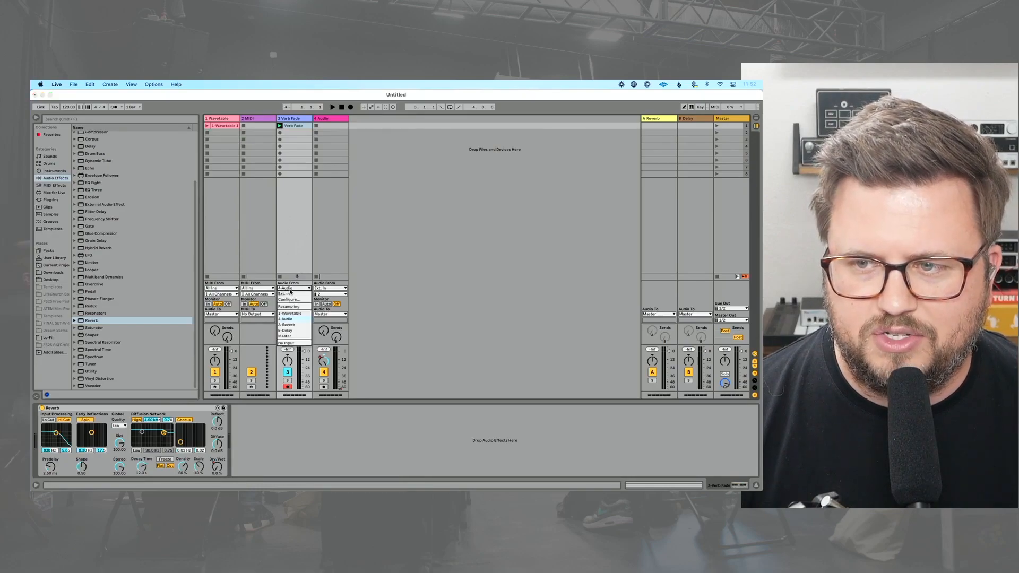
pyautogui.click(293, 288)
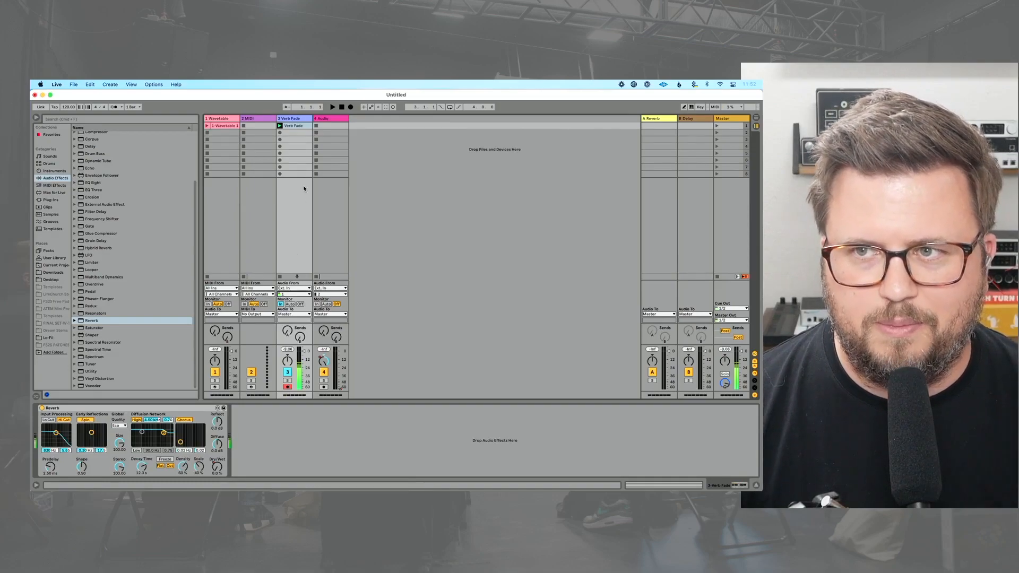
pyautogui.moveTo(294, 303)
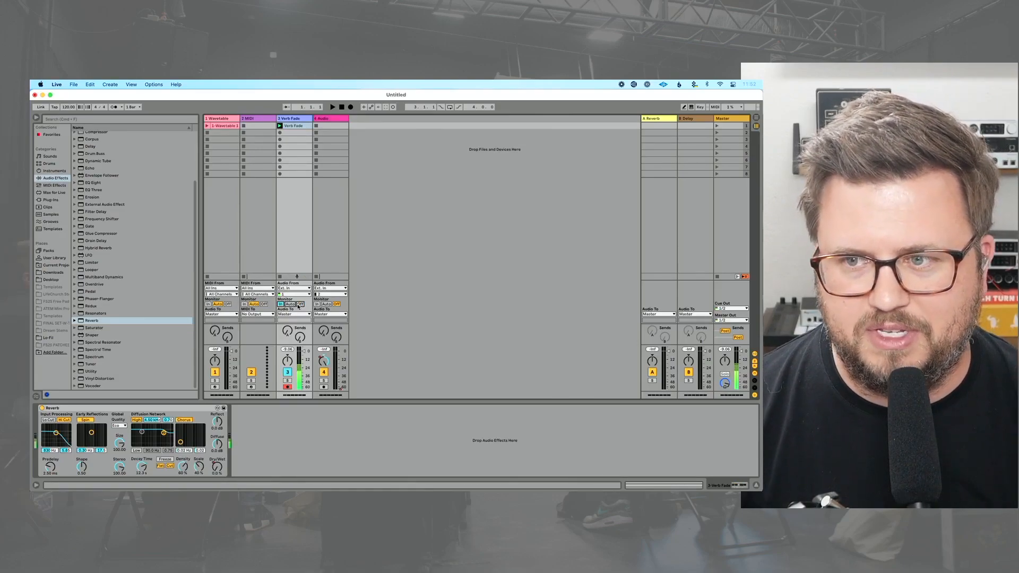
pyautogui.click(293, 125)
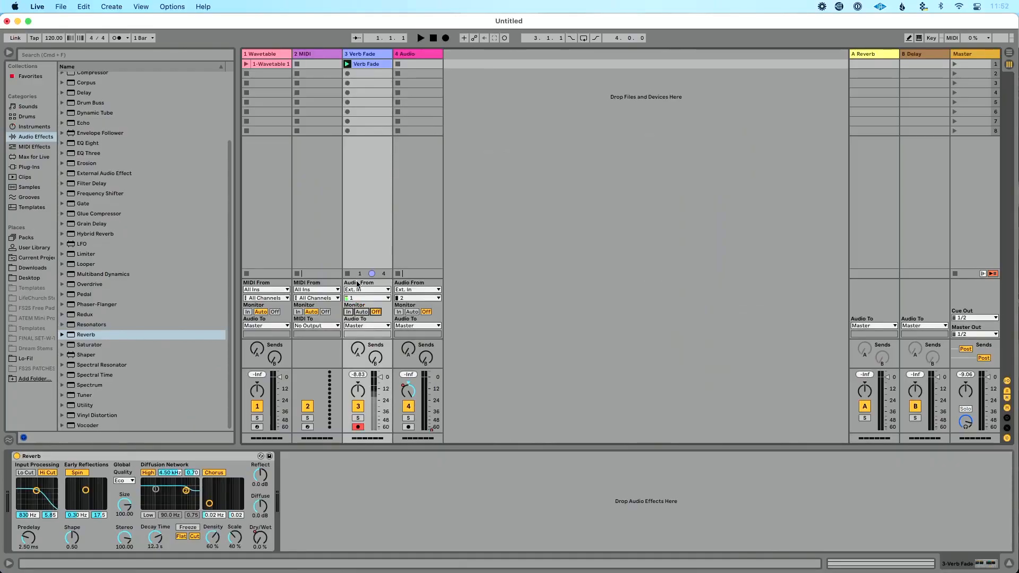
# - Monitor the external input on the Verb Fade track so signal shows on its meter
pyautogui.click(349, 311)
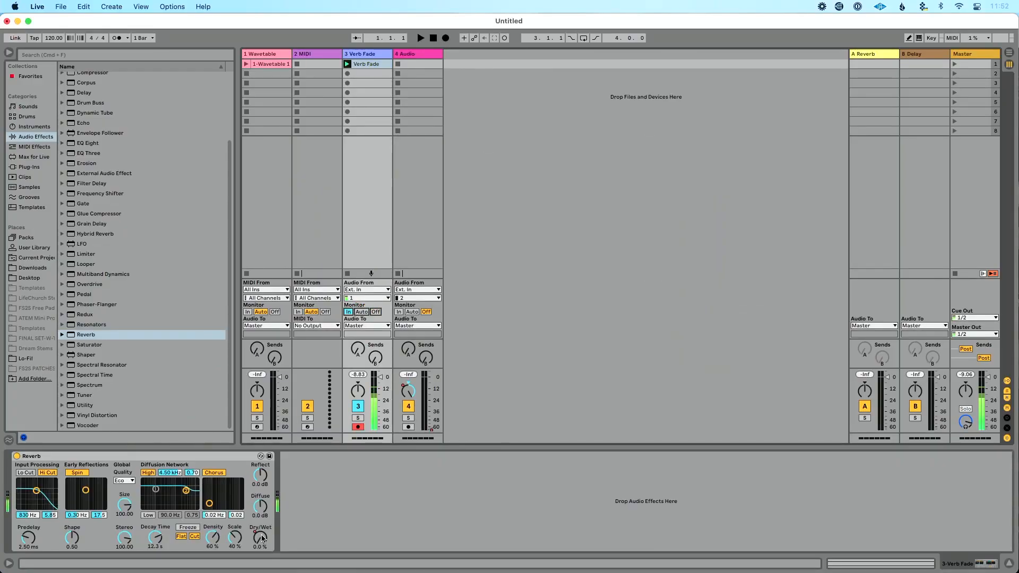